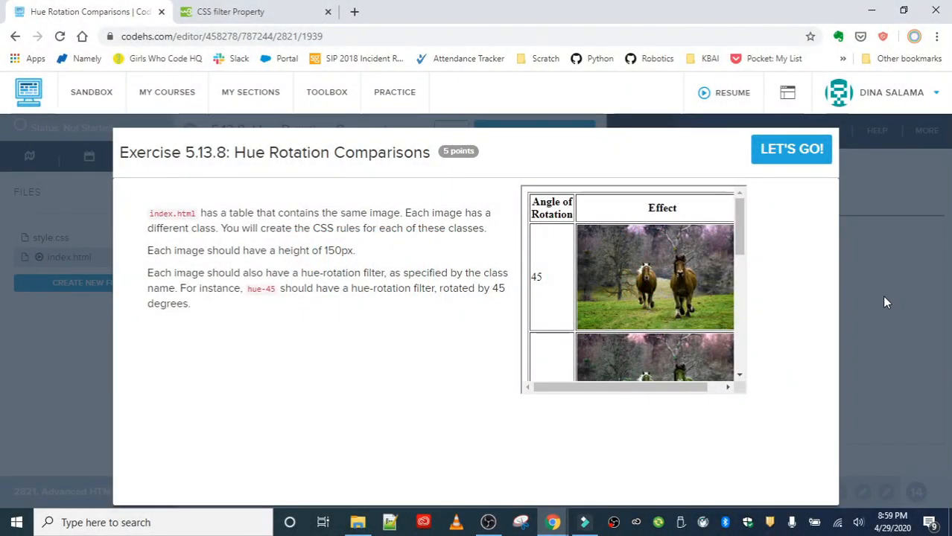
pyautogui.moveTo(445, 288)
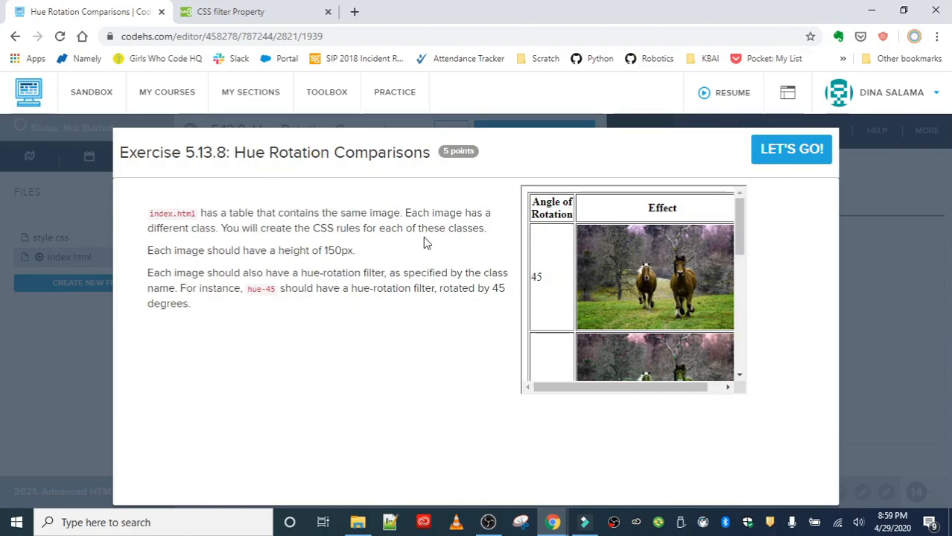
# Step: Dismiss the instructions, run the starter page, and scroll through index.html's image classes
pyautogui.scroll(-3)
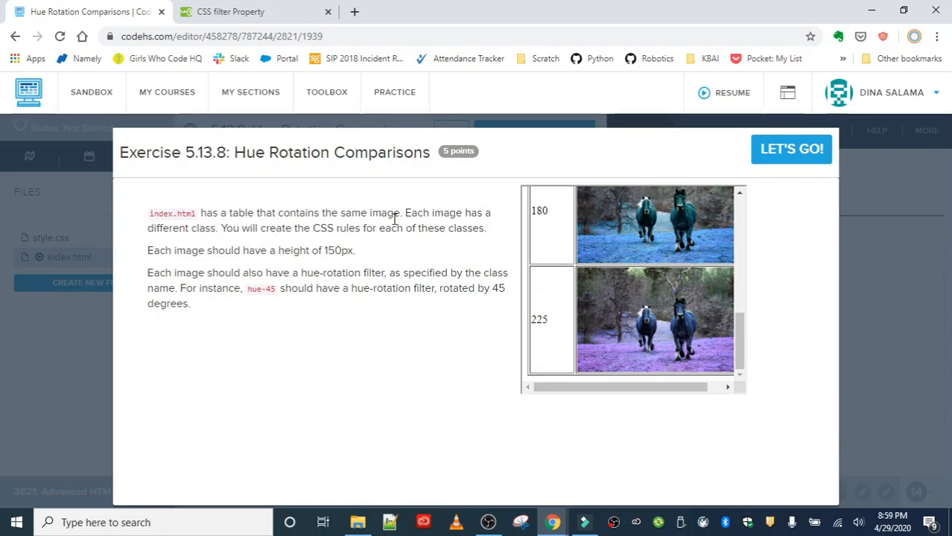
pyautogui.moveTo(420, 246)
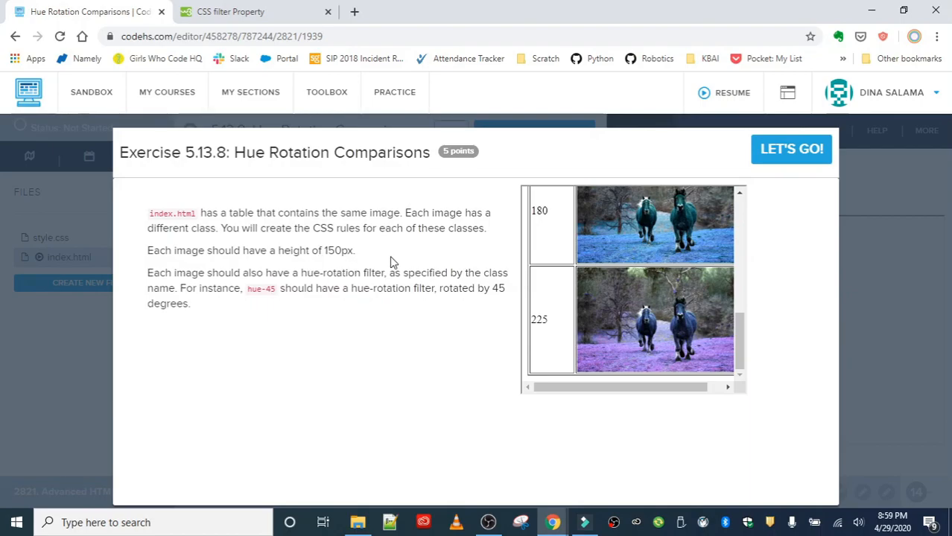
pyautogui.moveTo(412, 263)
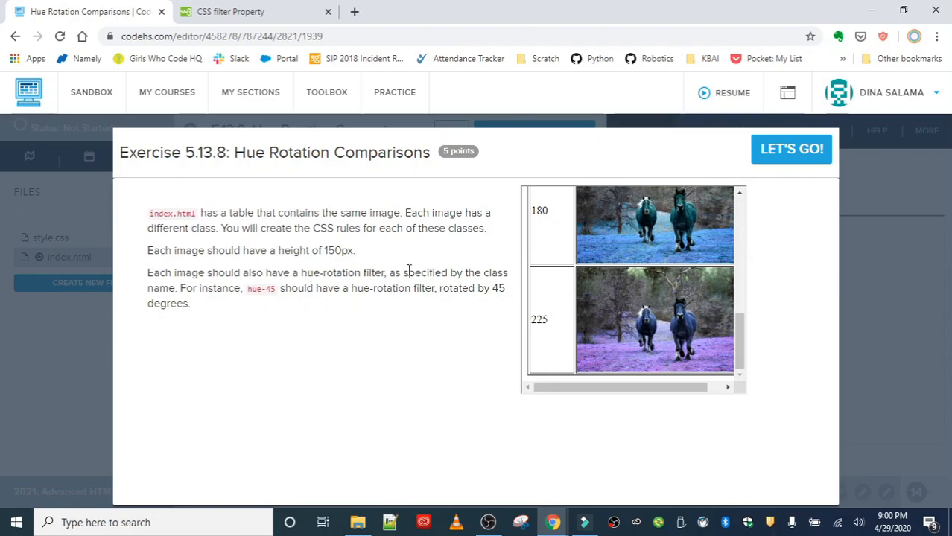
pyautogui.moveTo(484, 284)
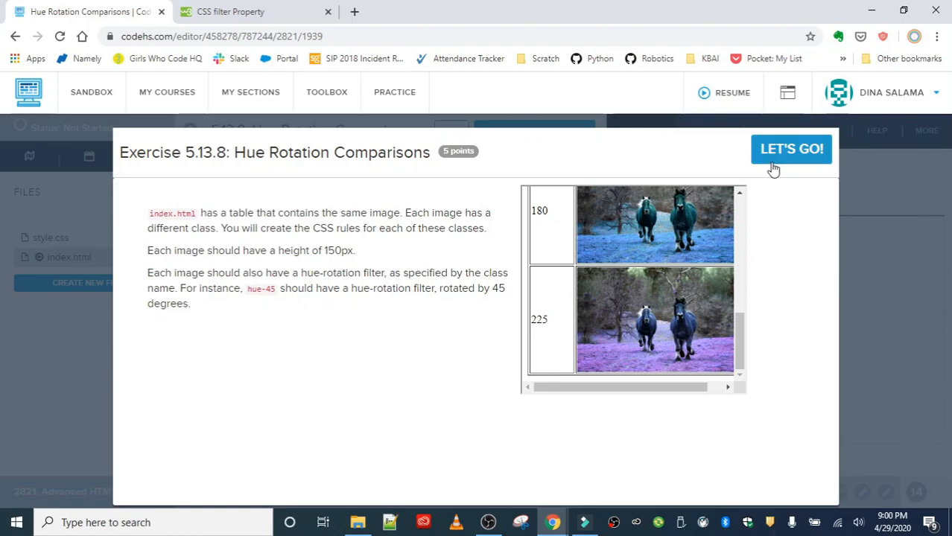
pyautogui.click(790, 149)
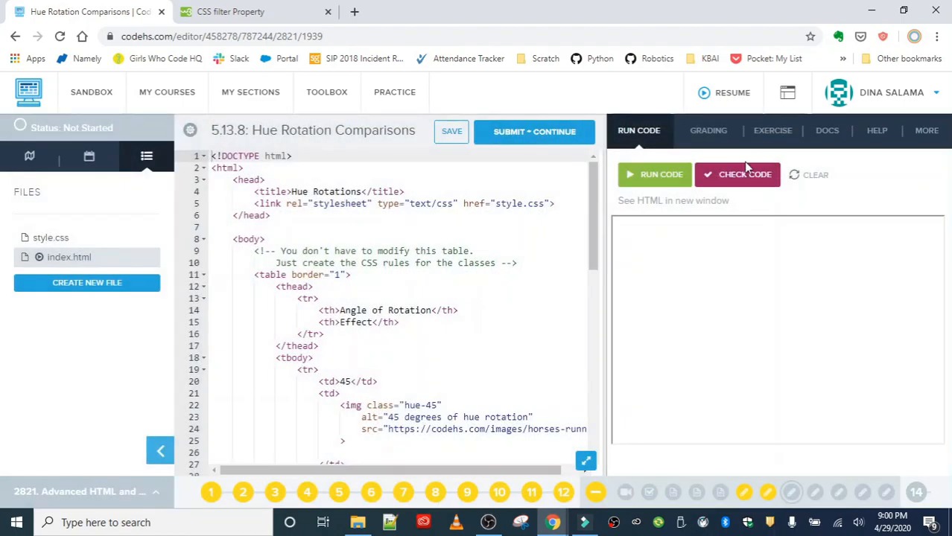
pyautogui.moveTo(409, 286)
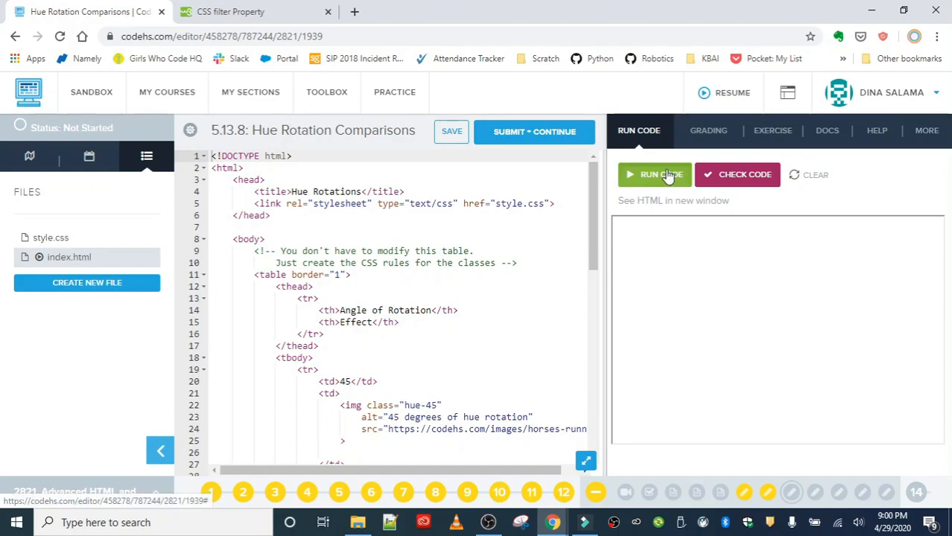
pyautogui.click(653, 174)
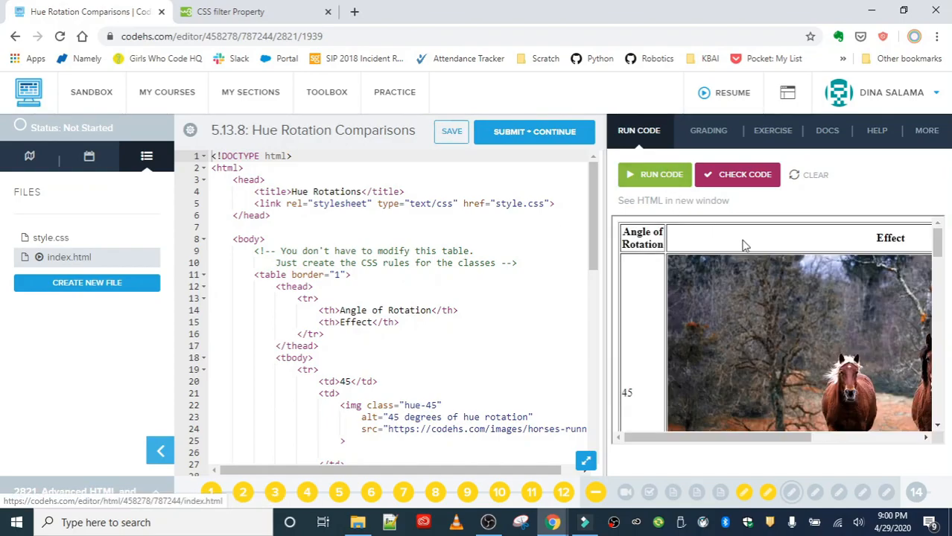
pyautogui.scroll(-3)
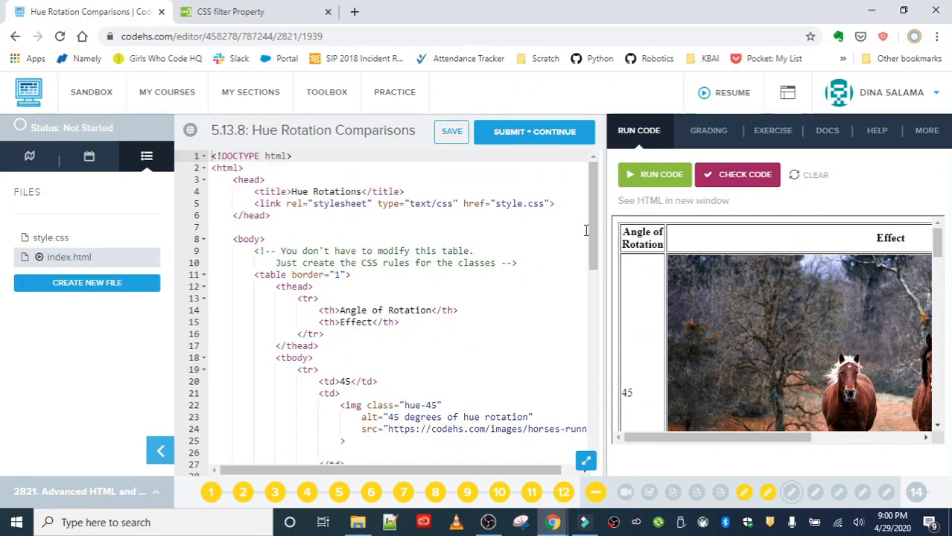
pyautogui.scroll(-3)
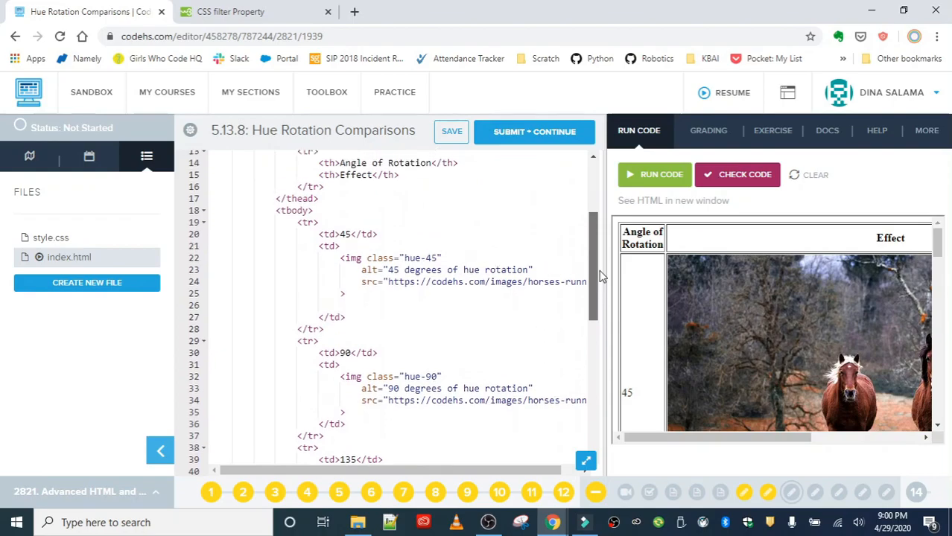
pyautogui.scroll(-3)
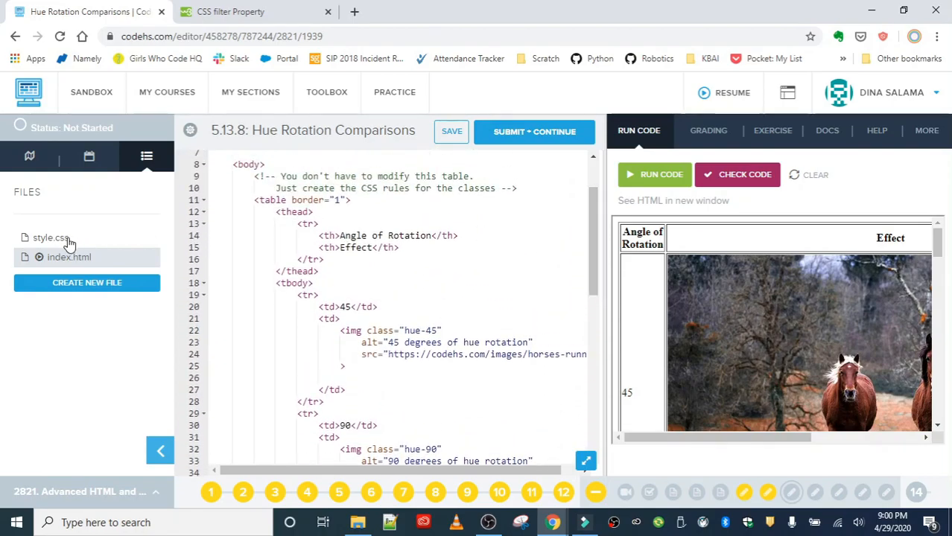
# Step: Copy the hue-45 class name, preview the page in its own tab, and show the instructions
pyautogui.click(68, 257)
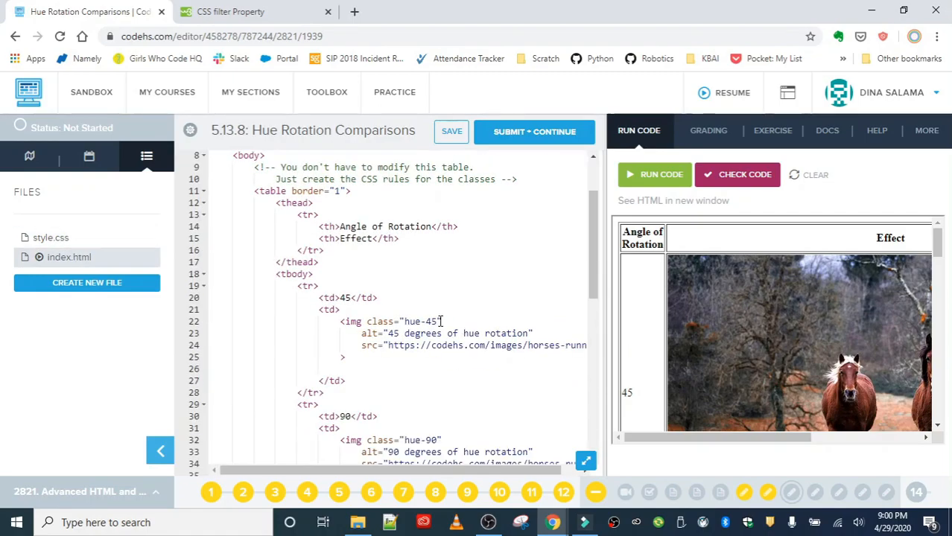
pyautogui.doubleClick(420, 321)
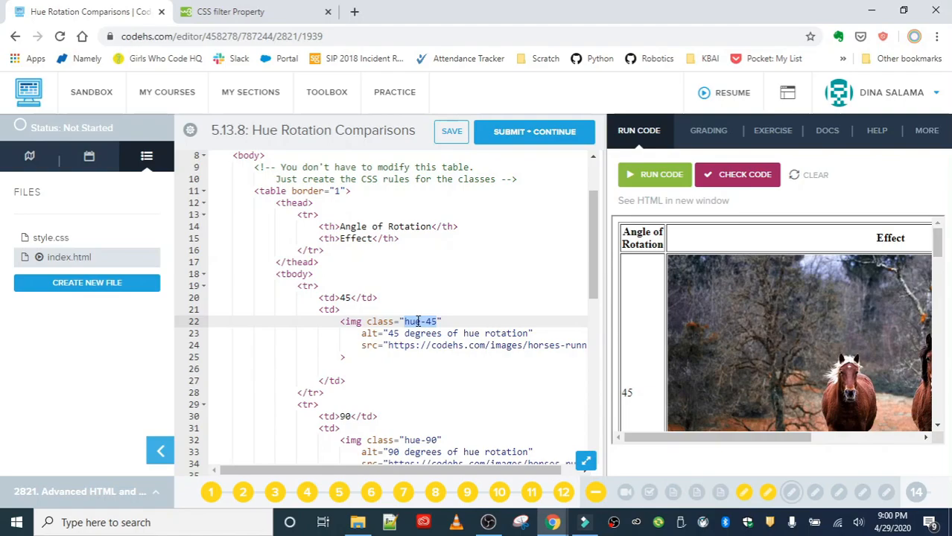
pyautogui.rightClick(421, 321)
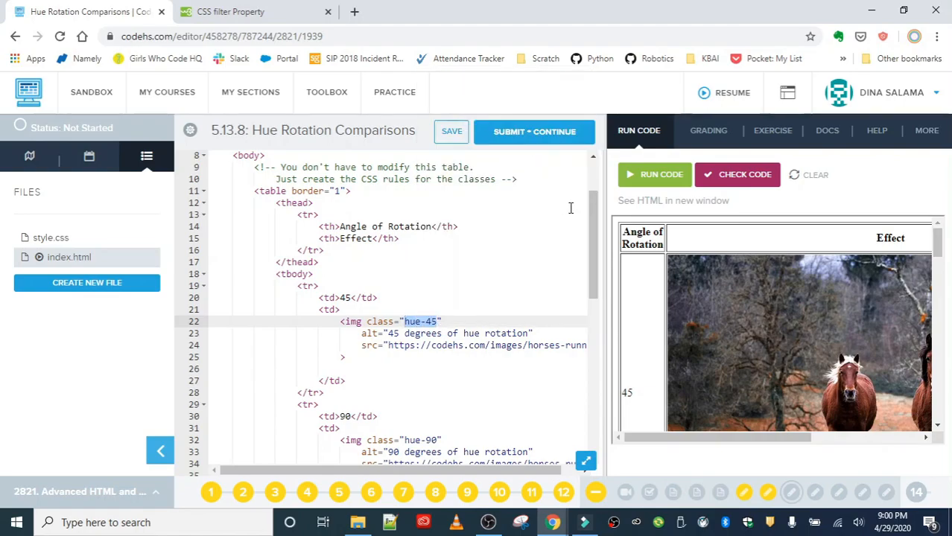
pyautogui.click(673, 201)
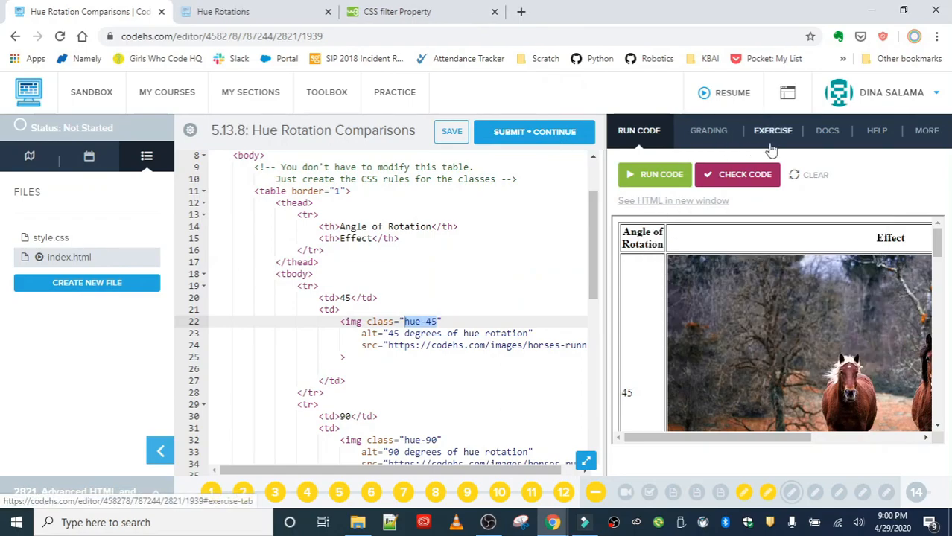
pyautogui.click(772, 131)
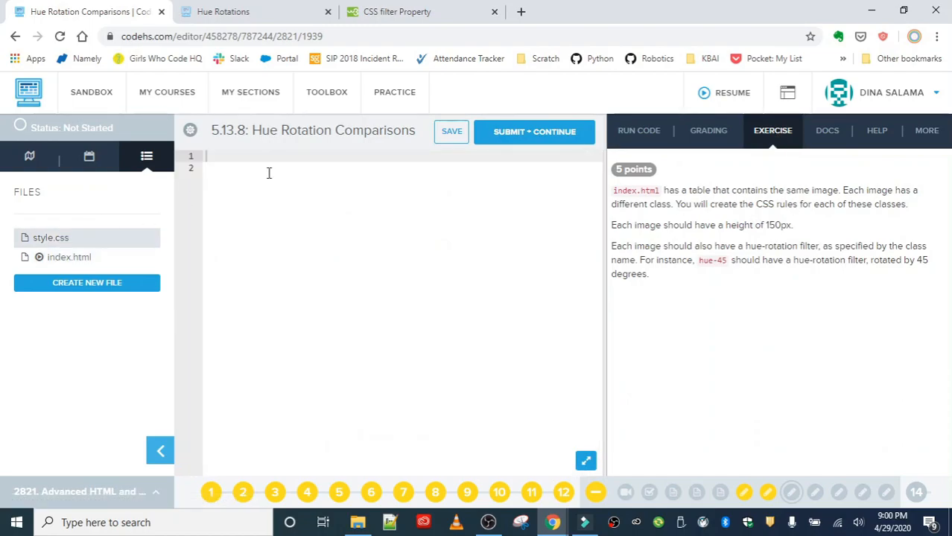
# Step: Write the img rule setting the image height to 150px
pyautogui.write('img{')
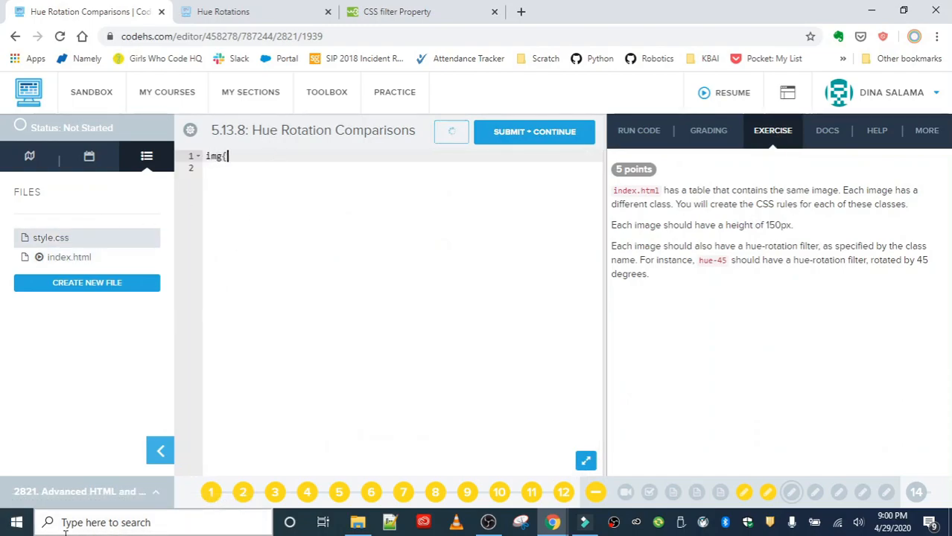
pyautogui.write('height: 150p')
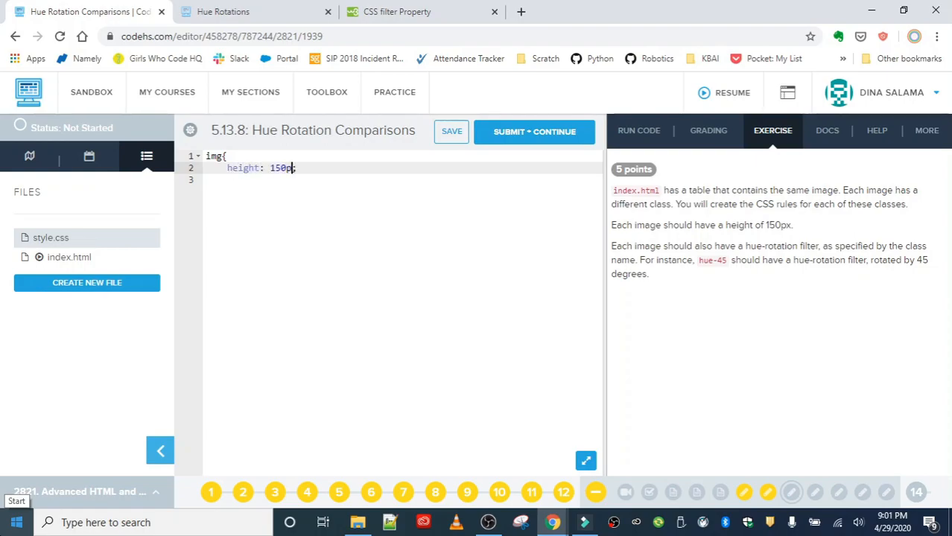
pyautogui.press('enter')
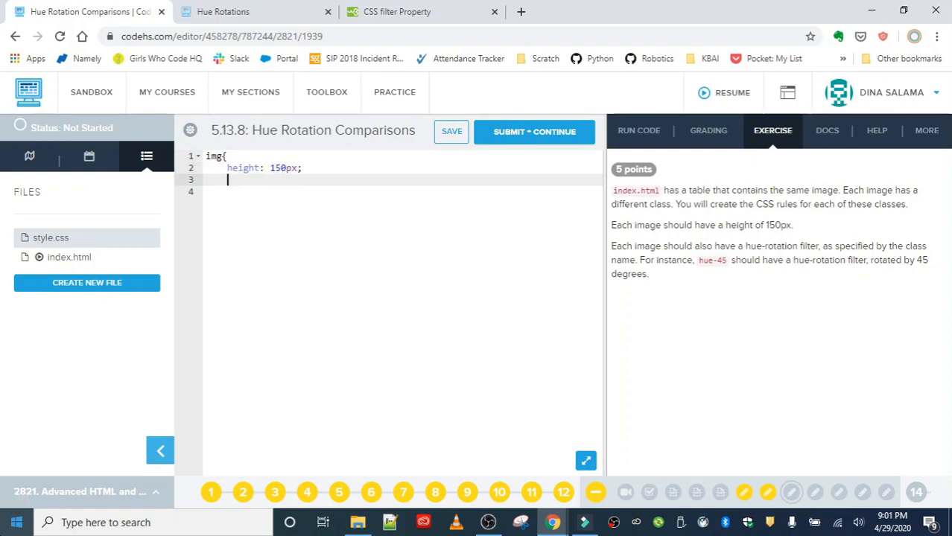
pyautogui.write('}')
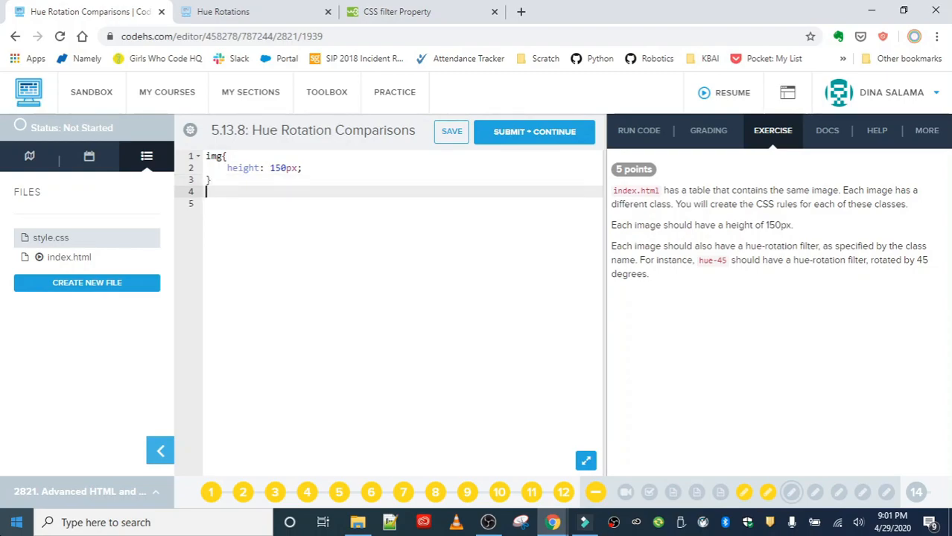
# Step: Start a .hue-45 rule with a partly typed 'filter: hue-rotation(' declaration
pyautogui.write('hue-45{')
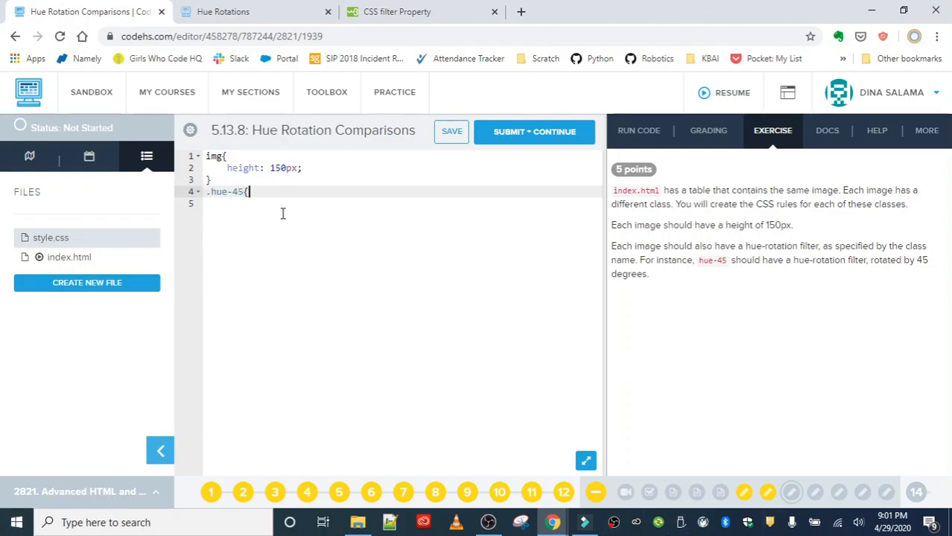
pyautogui.write('filter')
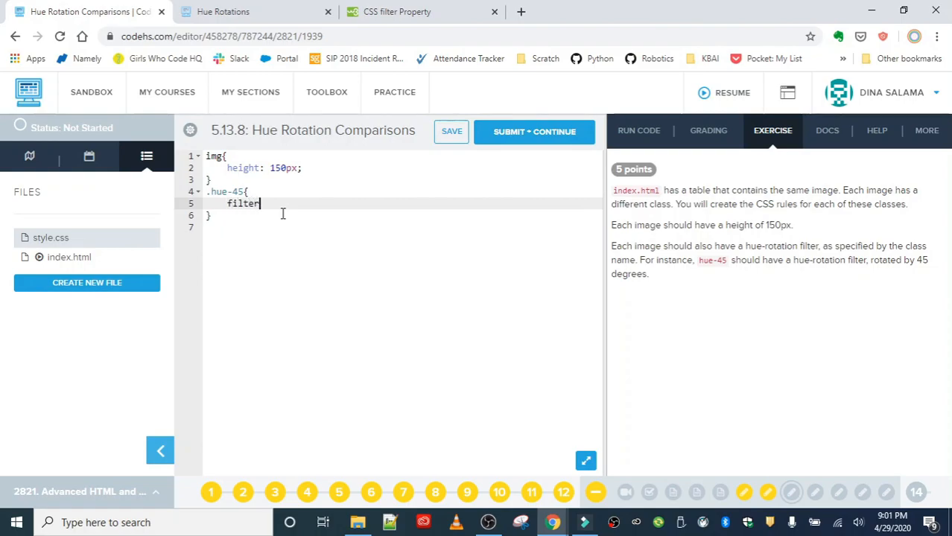
pyautogui.write(':')
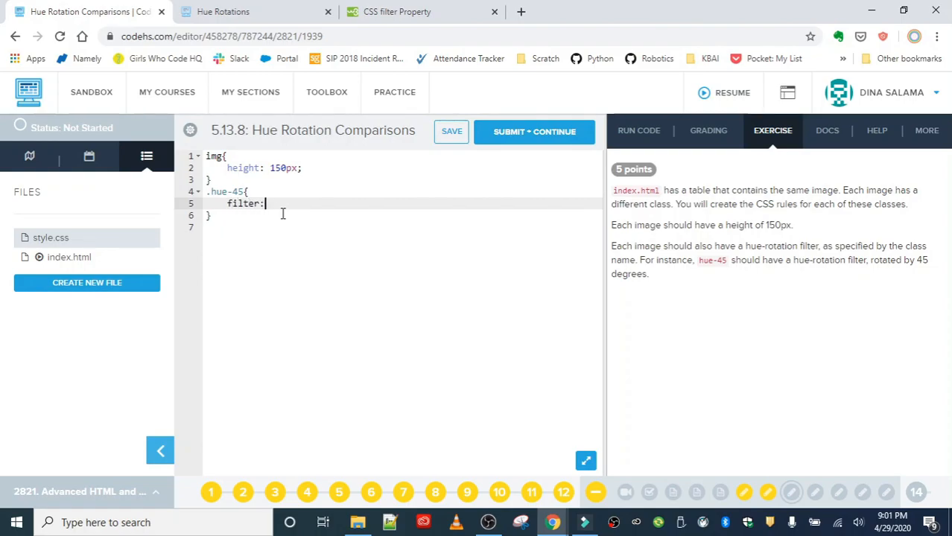
pyautogui.write('hue')
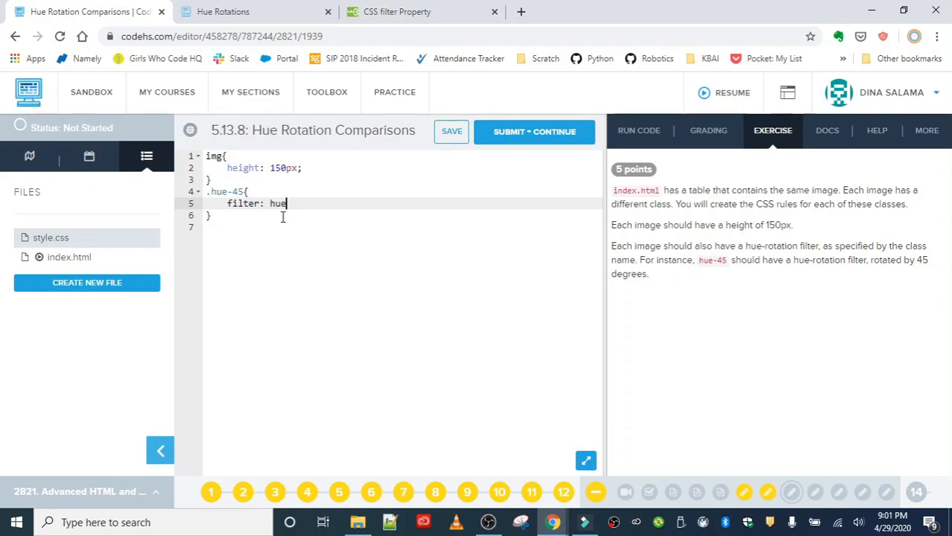
pyautogui.write('-ro')
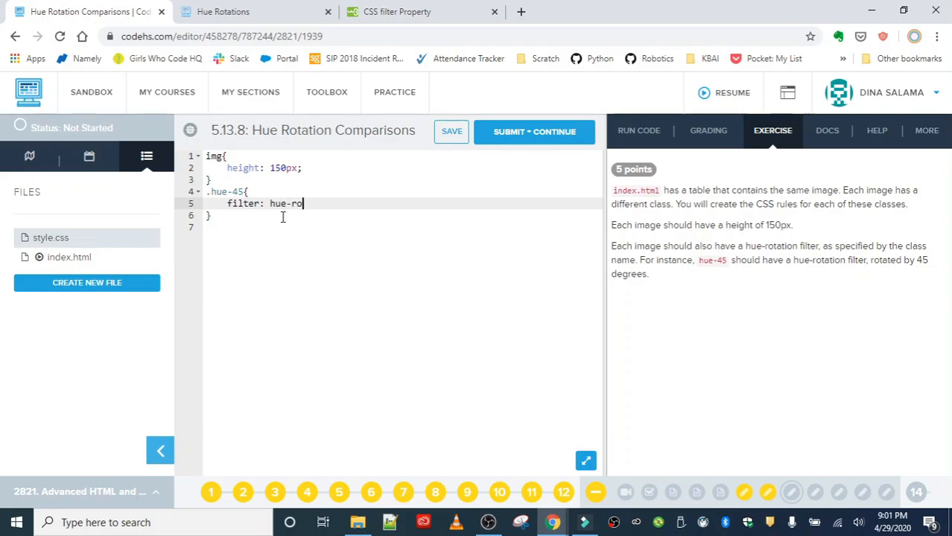
pyautogui.write('tation')
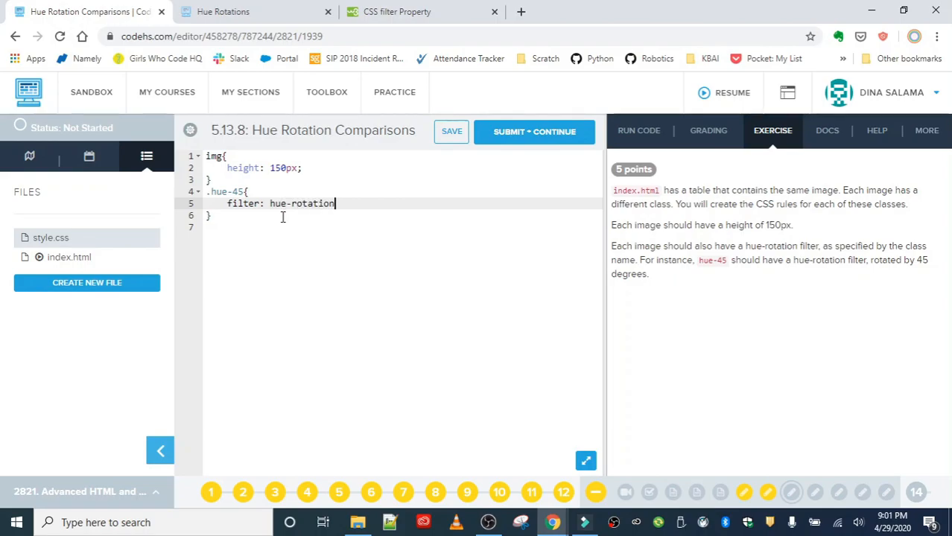
pyautogui.write('(')
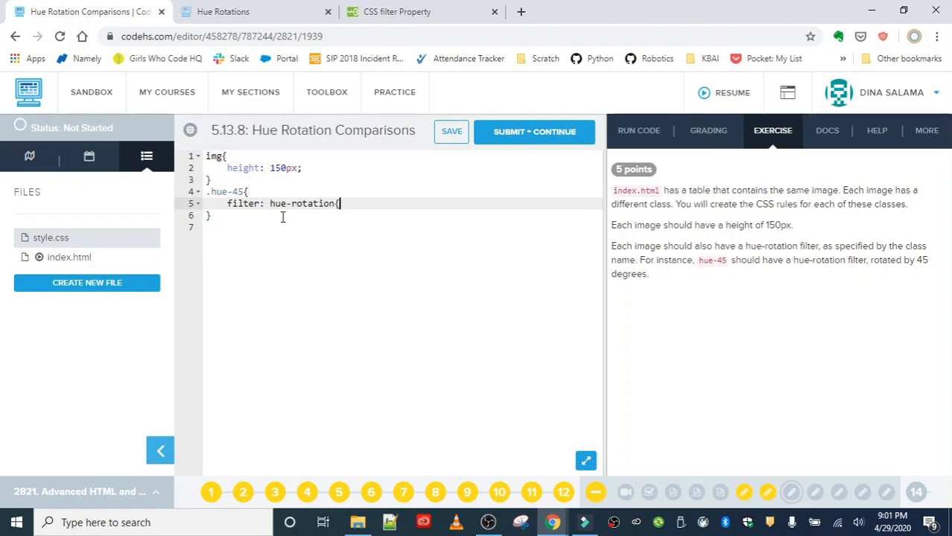
# Step: Scroll the W3Schools CSS filter reference down to the hue-rotate(deg) entry
pyautogui.click(396, 11)
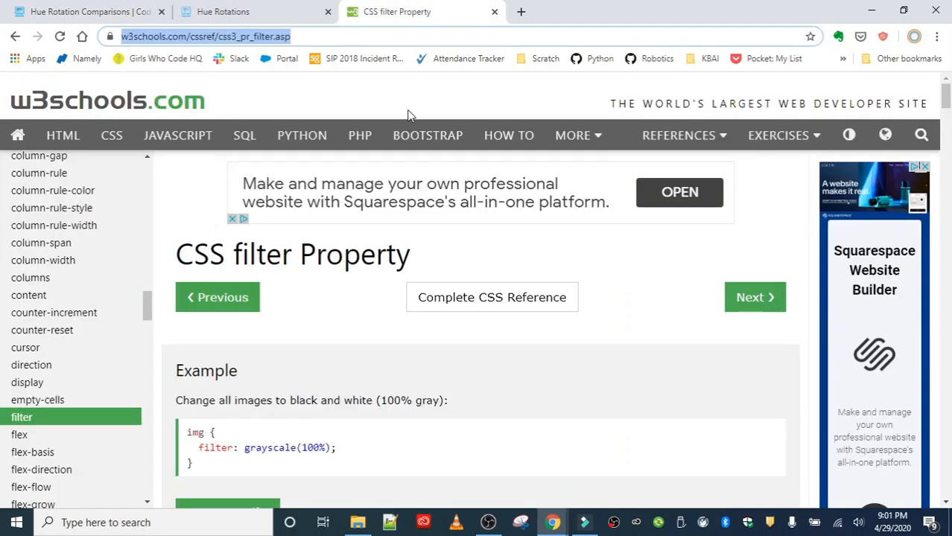
pyautogui.scroll(-3)
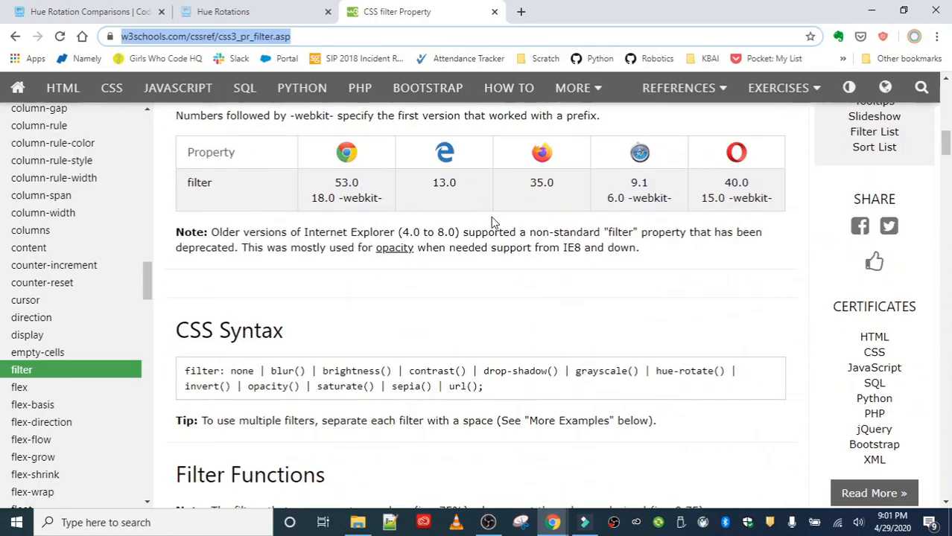
pyautogui.scroll(-3)
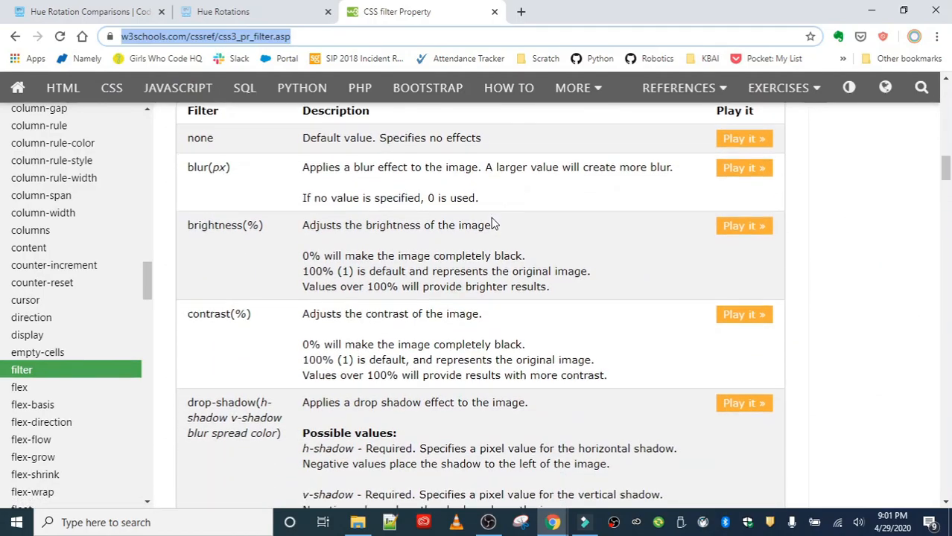
pyautogui.scroll(-3)
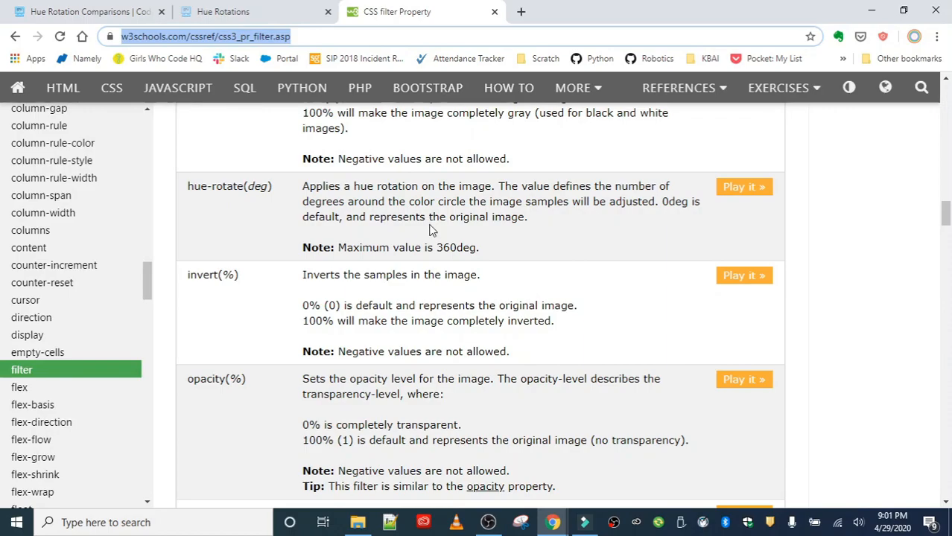
pyautogui.scroll(3)
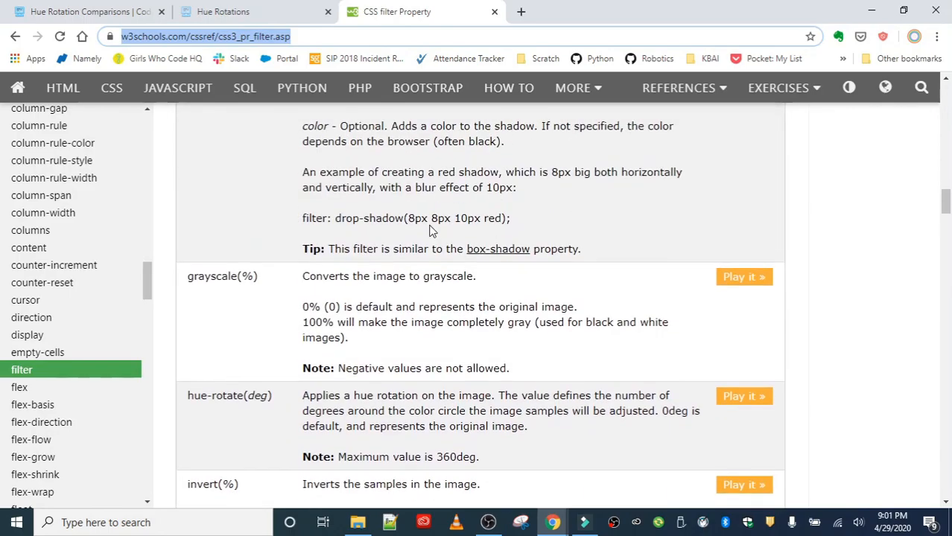
pyautogui.scroll(-3)
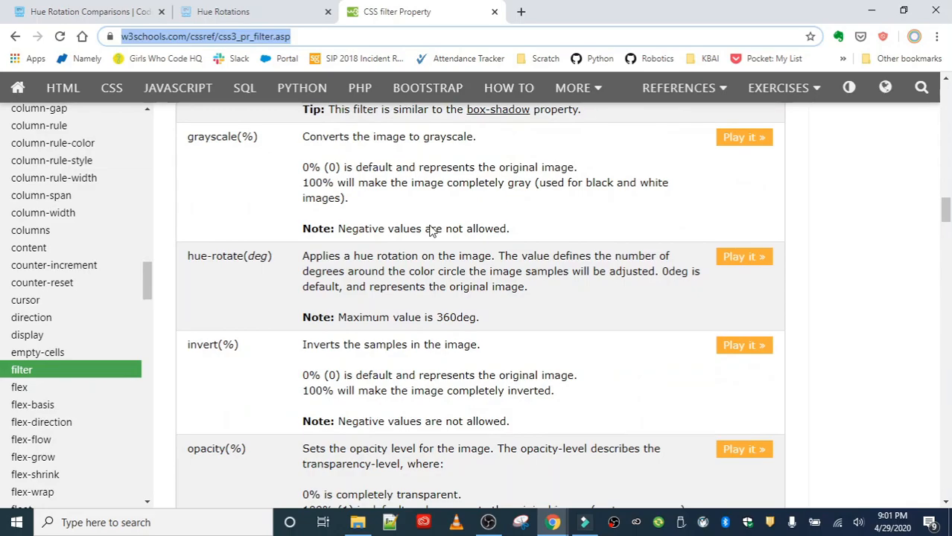
pyautogui.moveTo(215, 276)
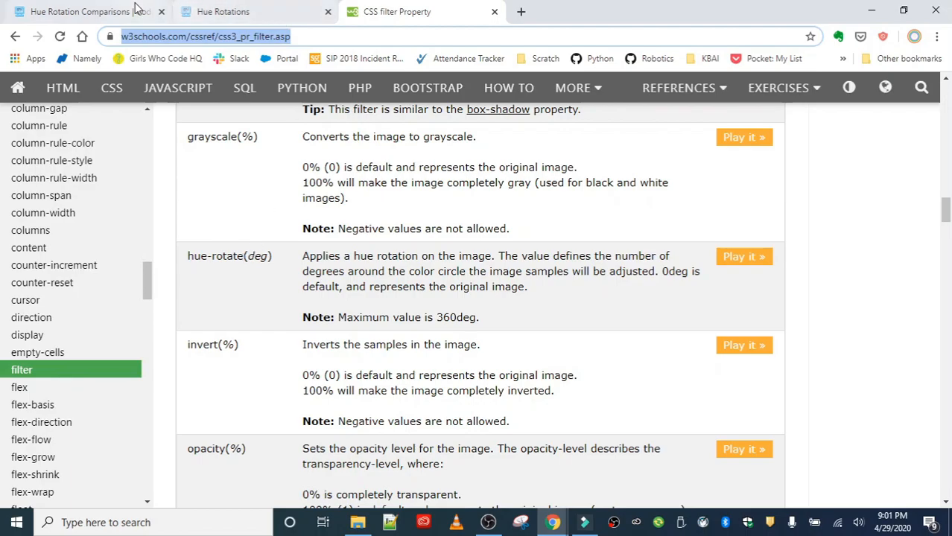
# Step: Finish the .hue-45 line as filter: hue-rotate(45); and save style.css
pyautogui.click(74, 11)
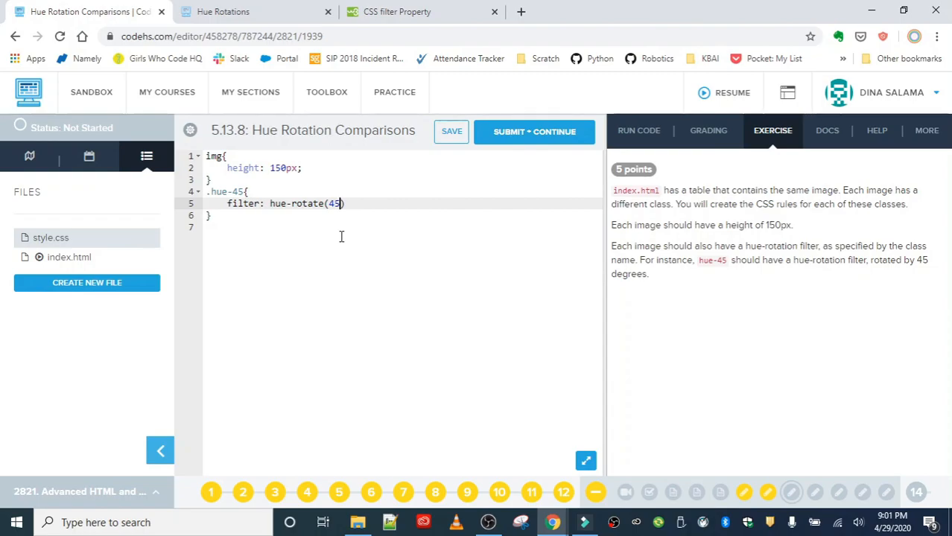
pyautogui.click(451, 132)
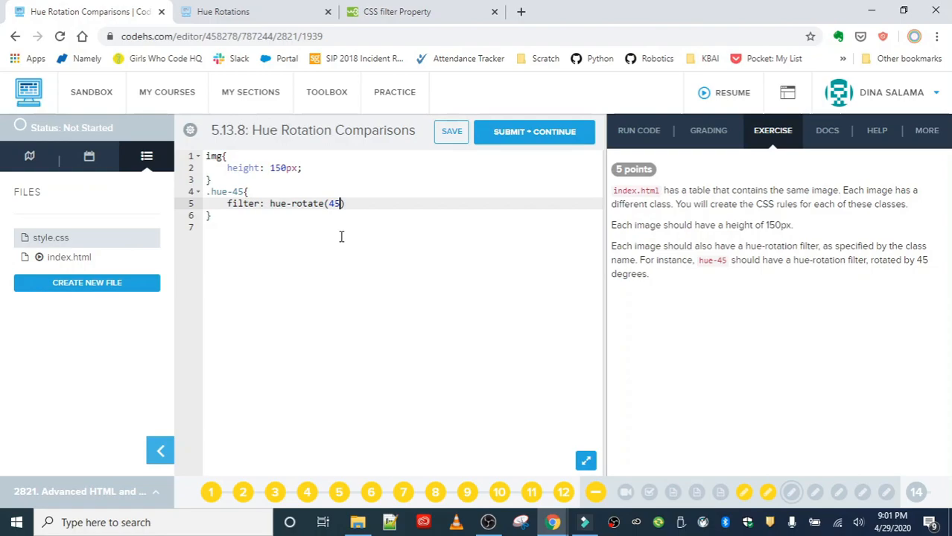
pyautogui.write(';')
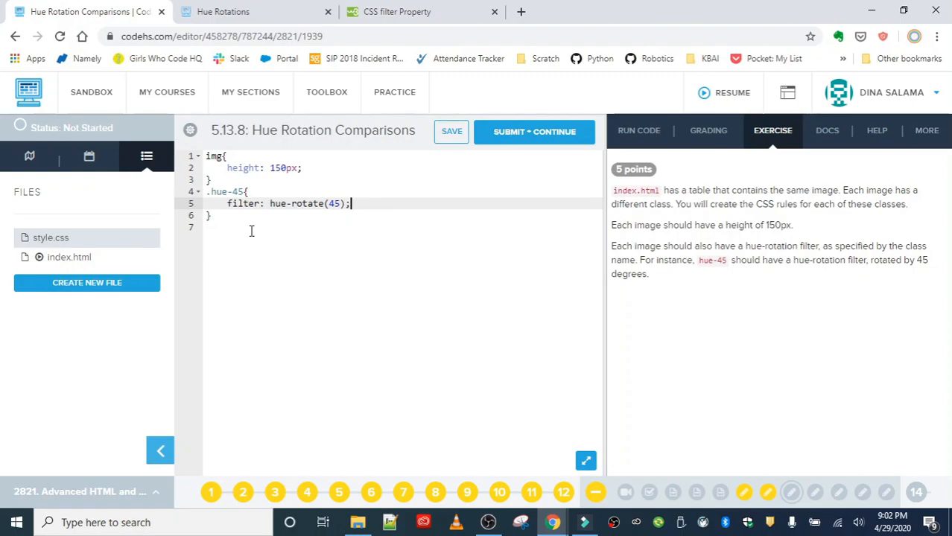
pyautogui.moveTo(451, 132)
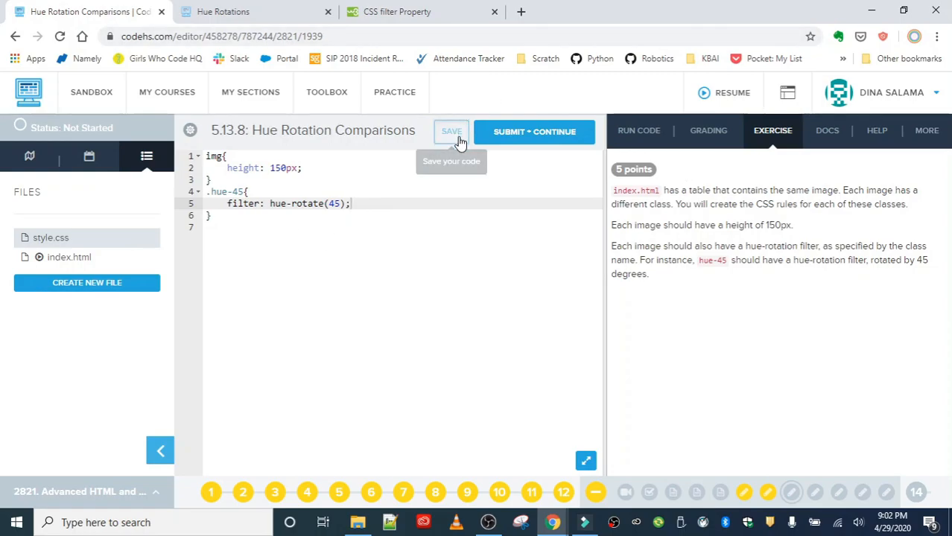
pyautogui.click(253, 11)
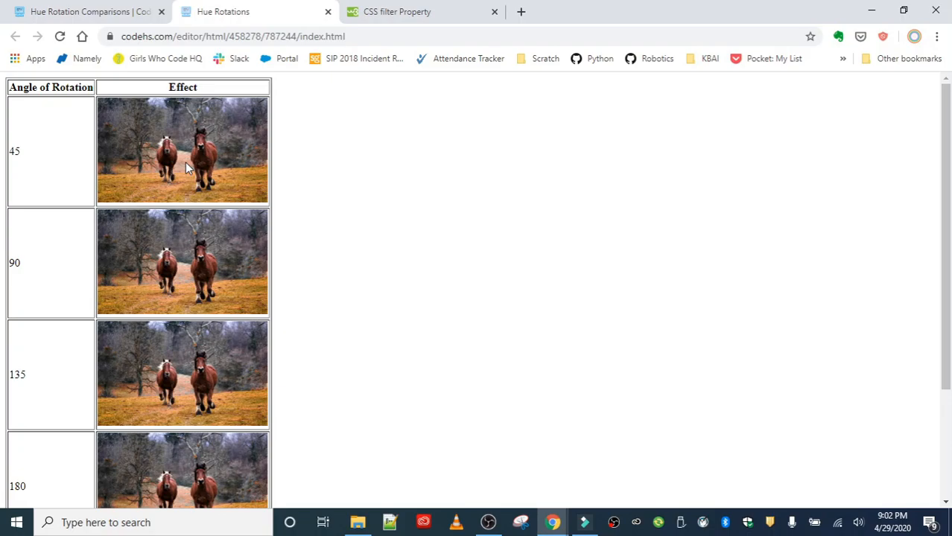
pyautogui.moveTo(38, 346)
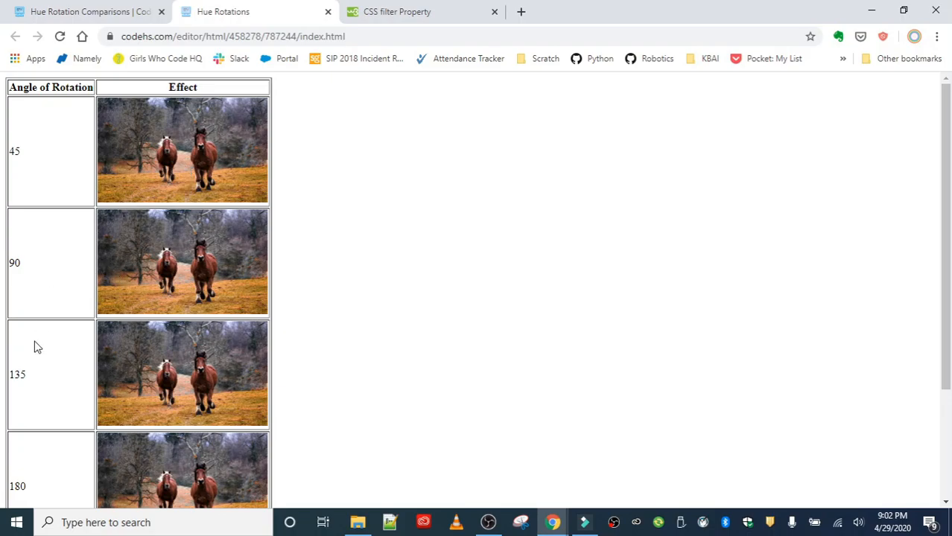
pyautogui.scroll(-3)
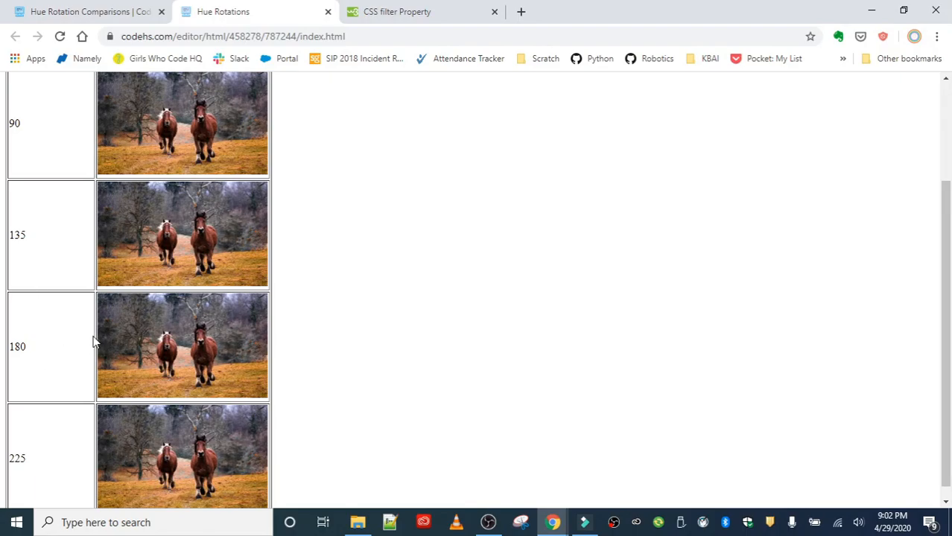
pyautogui.click(86, 11)
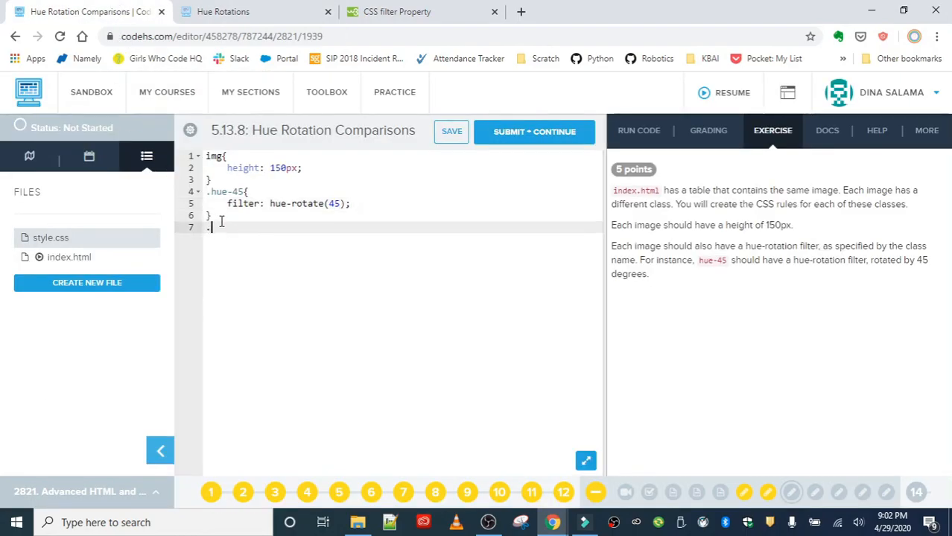
# Step: Add hue-rotate rules for .hue-90 and the 130-135 row, then check the rendered table
pyautogui.write('hue-90{')
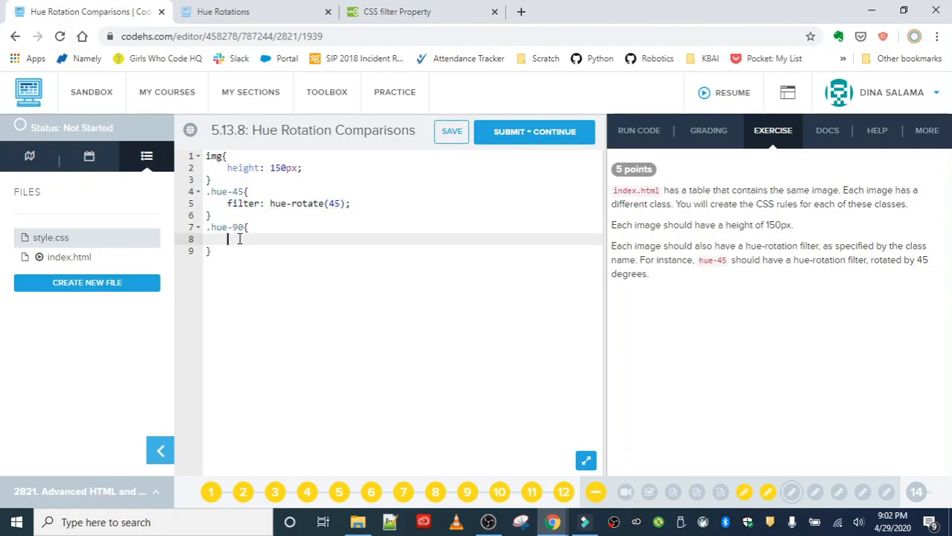
pyautogui.write('filter: hue-rotate(45);')
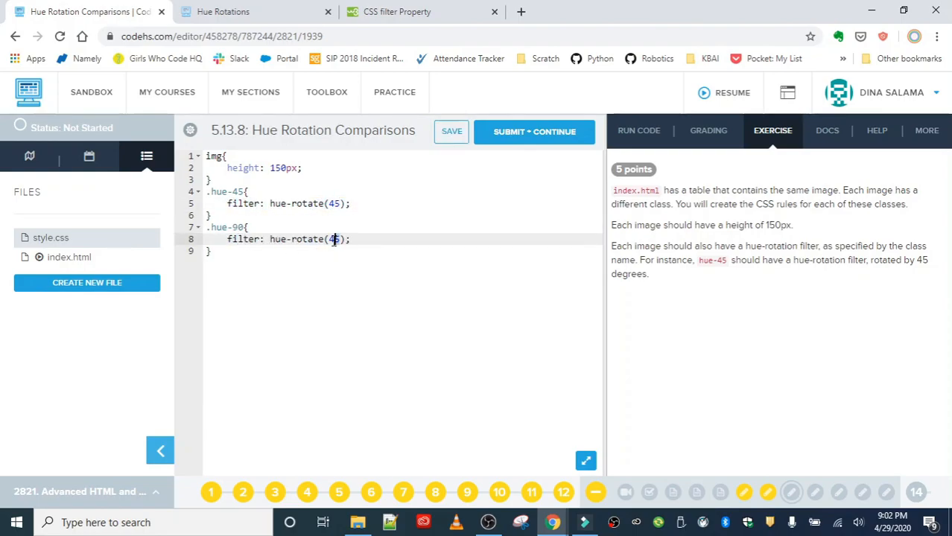
pyautogui.press('Backspace')
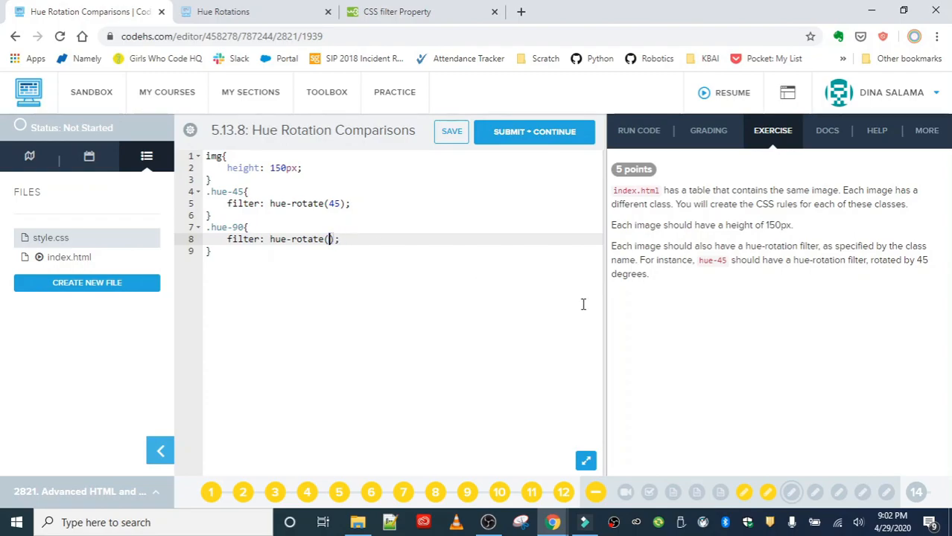
pyautogui.write('90')
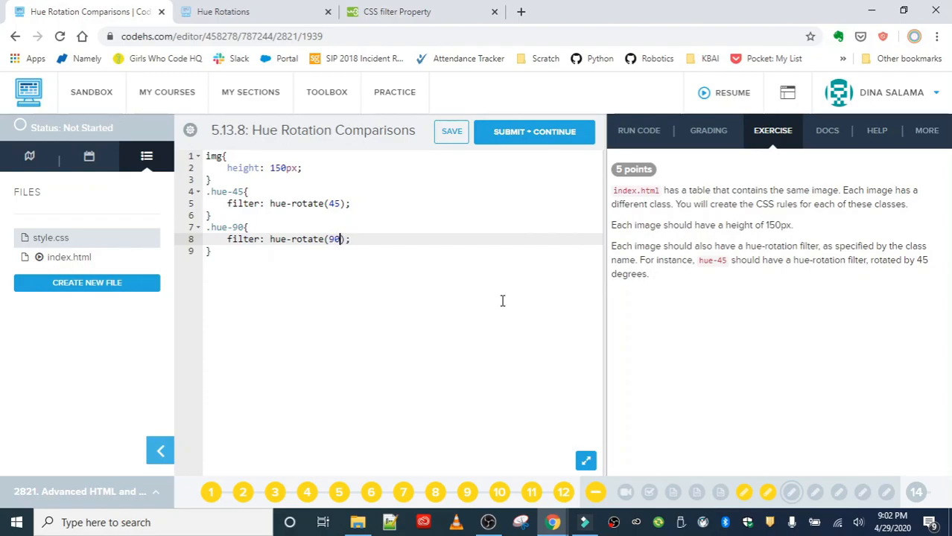
pyautogui.write('.')
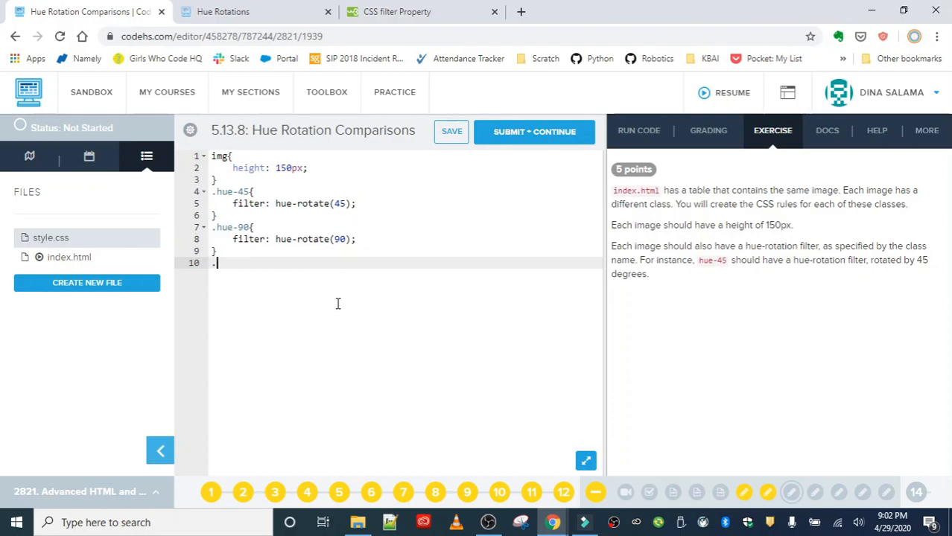
pyautogui.write('hue-13')
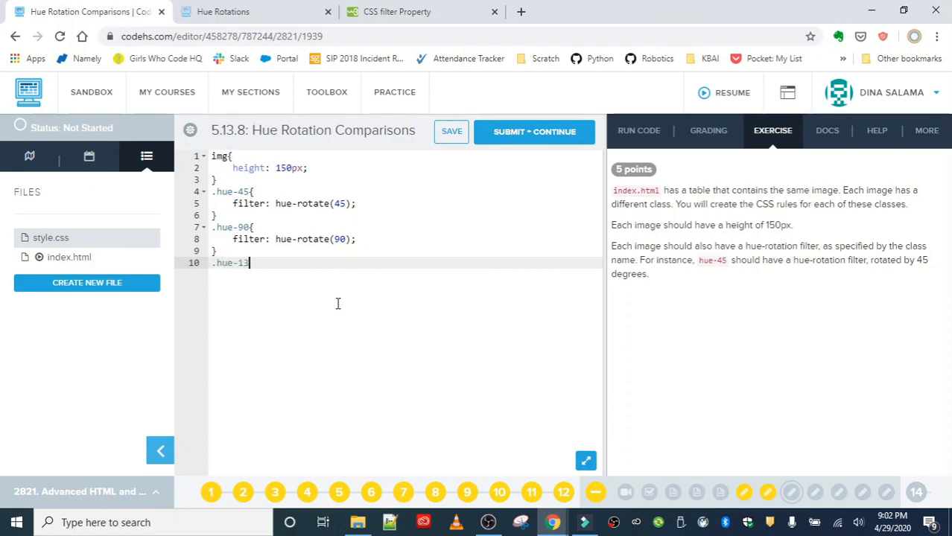
pyautogui.write('0{')
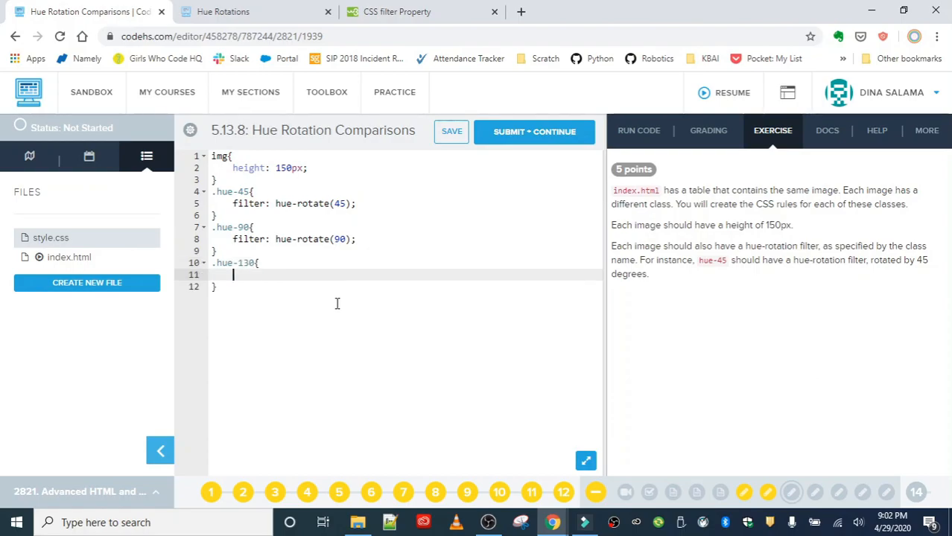
pyautogui.write('filter: hue-rotate(45);')
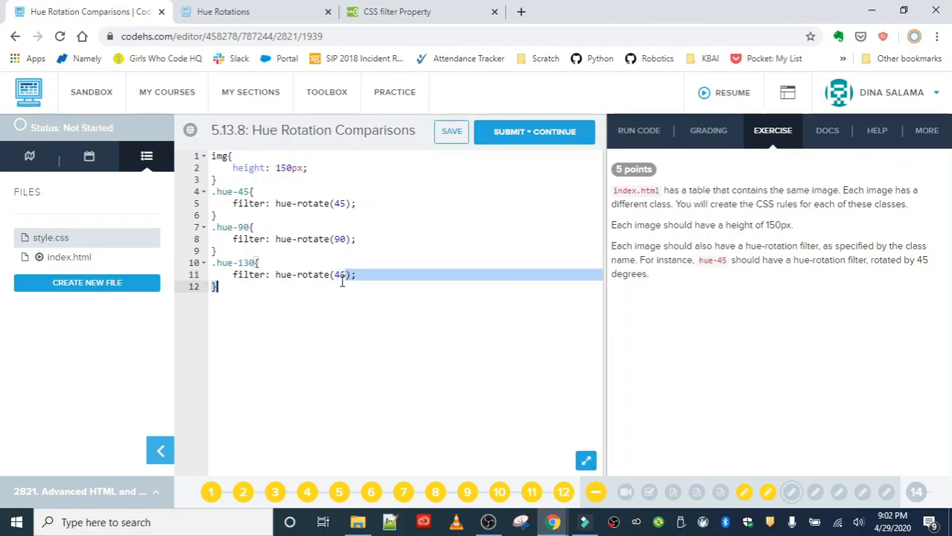
pyautogui.write('130')
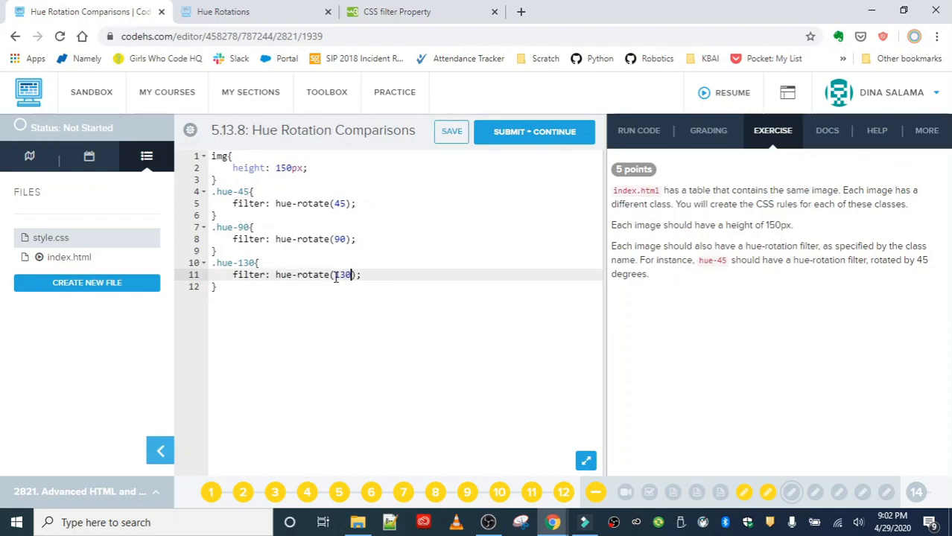
pyautogui.click(223, 11)
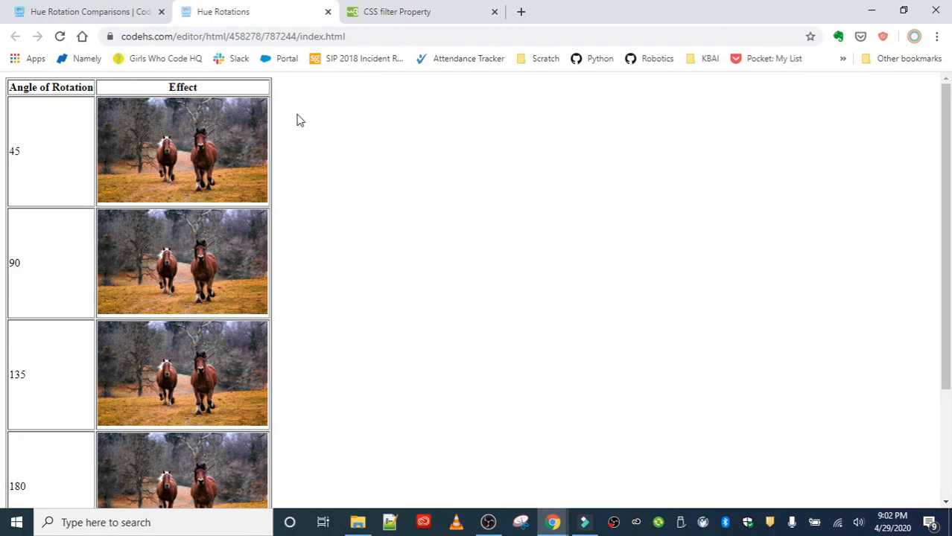
pyautogui.scroll(-3)
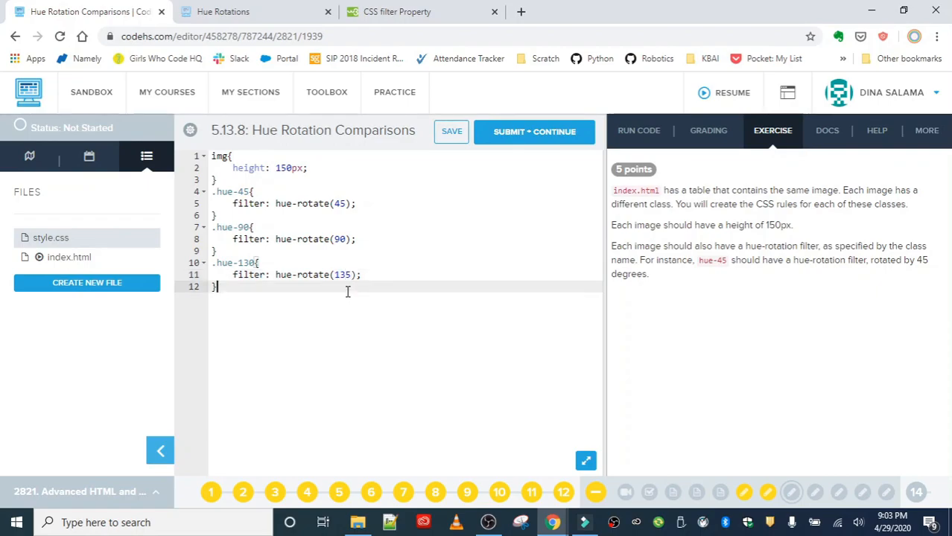
# Step: Add .hue-180 with hue-rotate(180) and start the .hue-225 rule
pyautogui.write('.hue-180{')
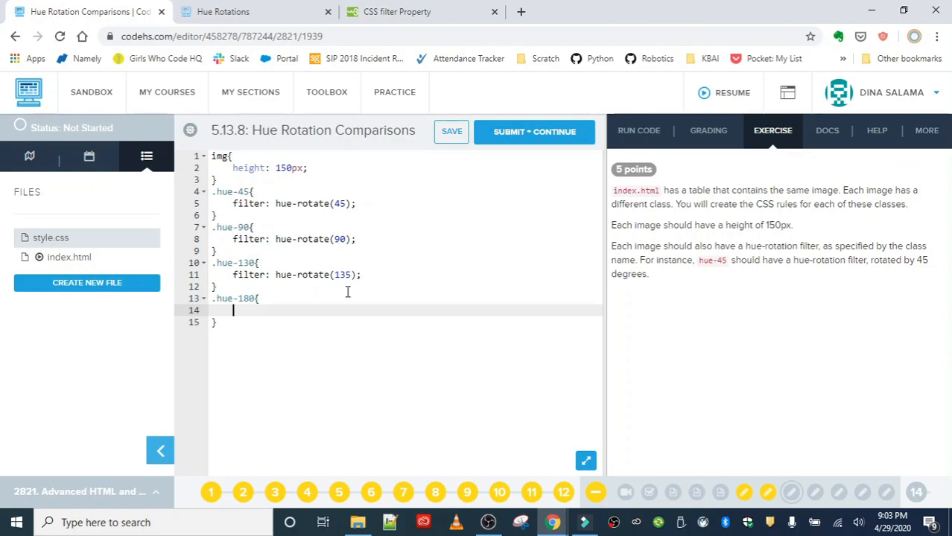
pyautogui.write('filter: hue-rotate(45);')
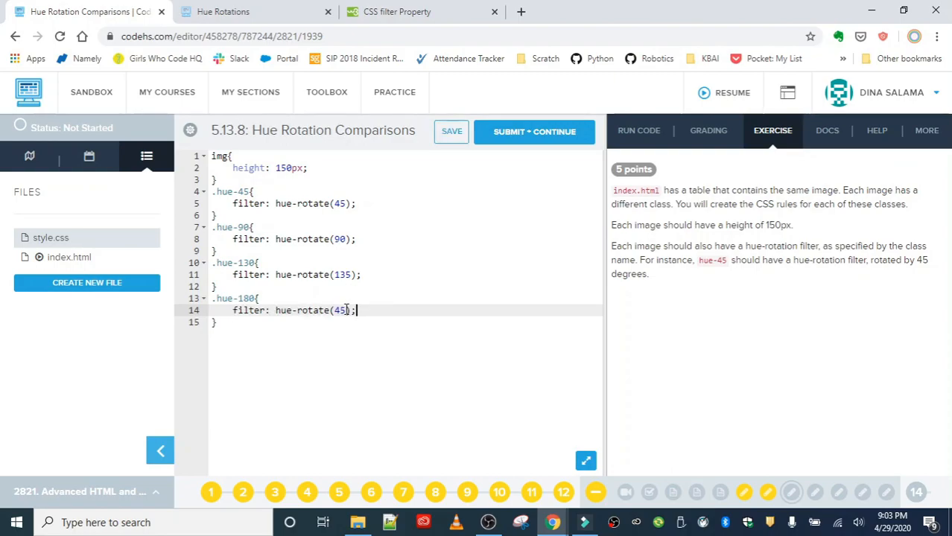
pyautogui.doubleClick(339, 310)
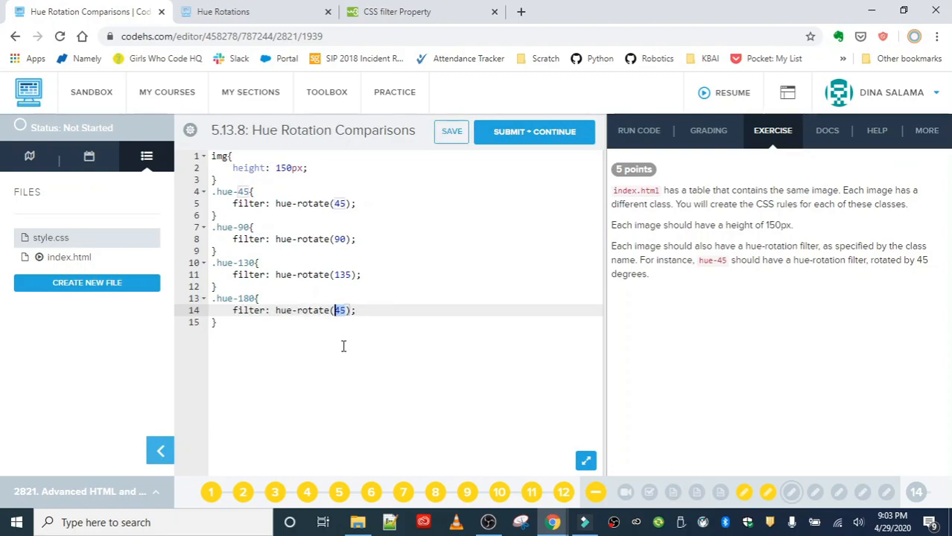
pyautogui.write('180')
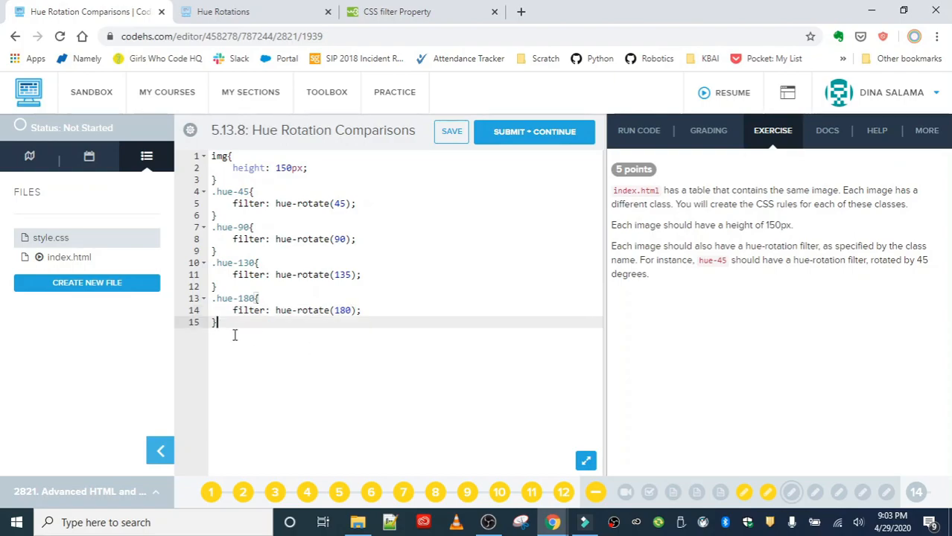
pyautogui.press('enter')
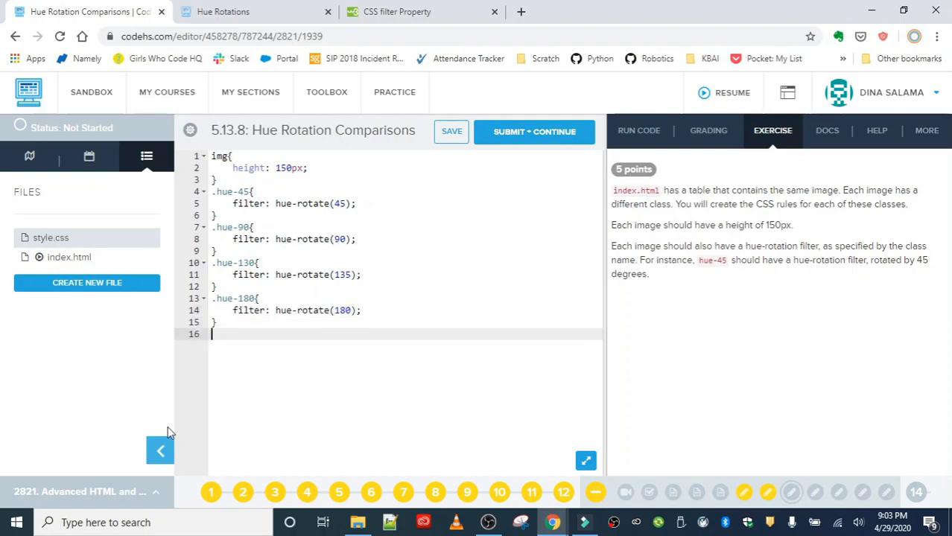
pyautogui.write('.hue-')
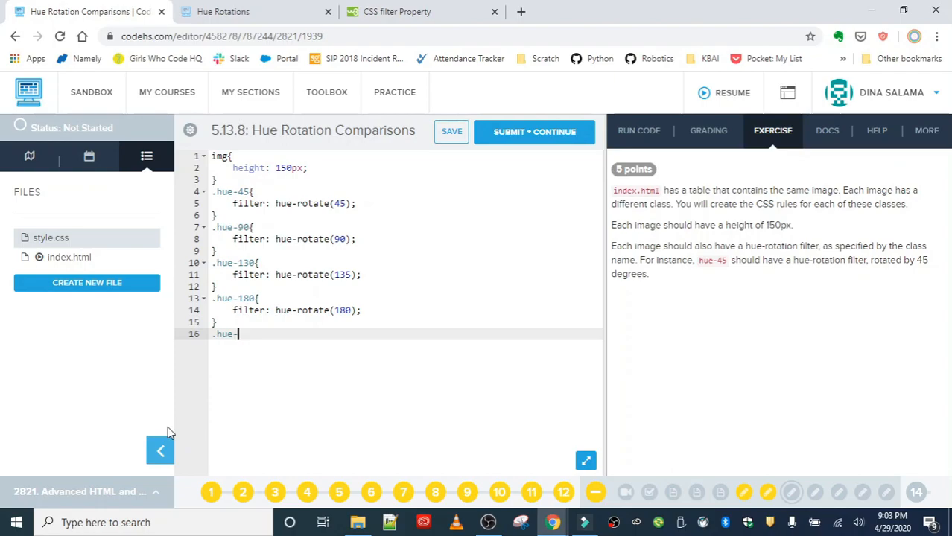
pyautogui.write('225{')
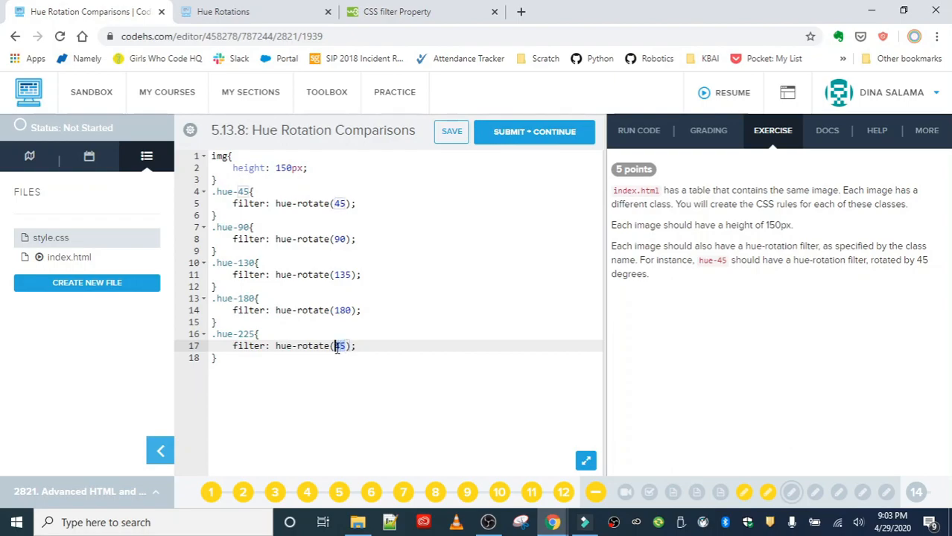
pyautogui.write('225')
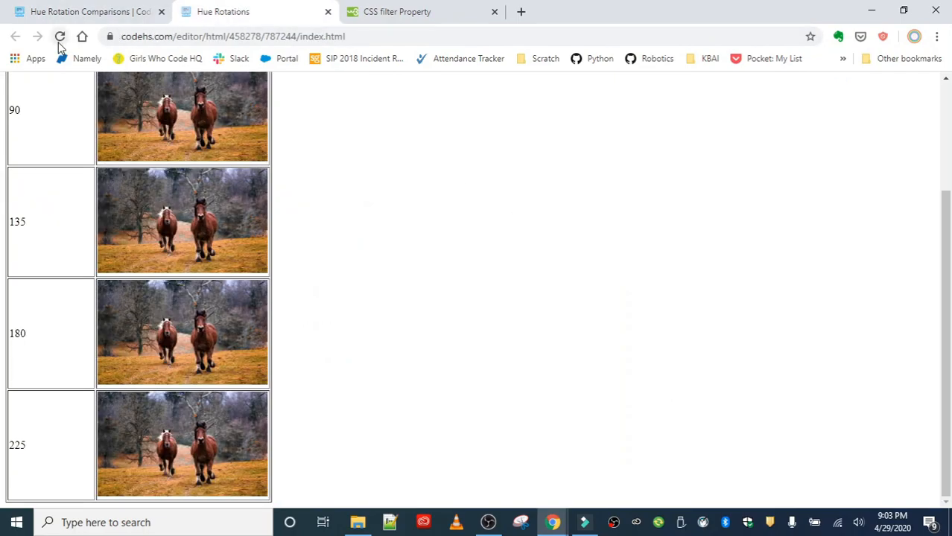
pyautogui.scroll(3)
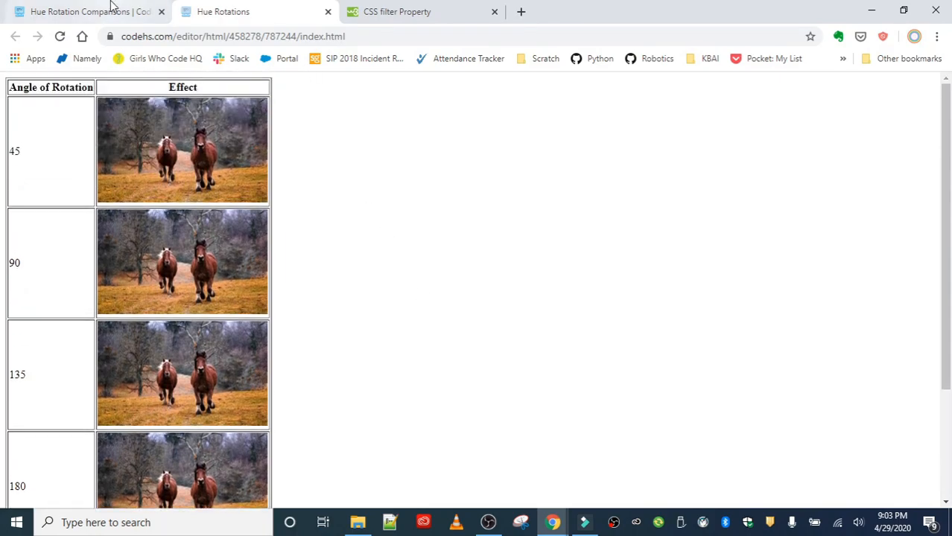
pyautogui.click(417, 11)
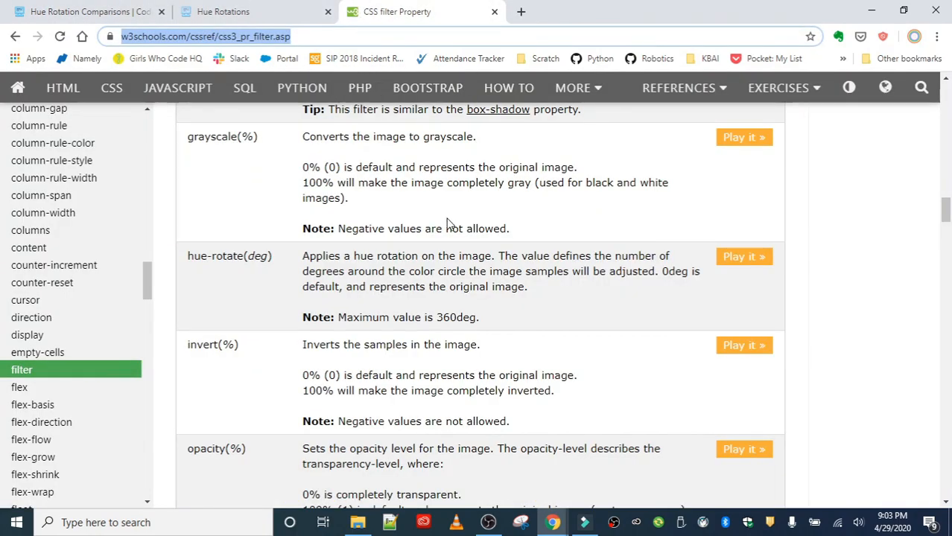
# Step: Scroll to hue-rotate(deg) and open its 'Play it' try-it example
pyautogui.scroll(-3)
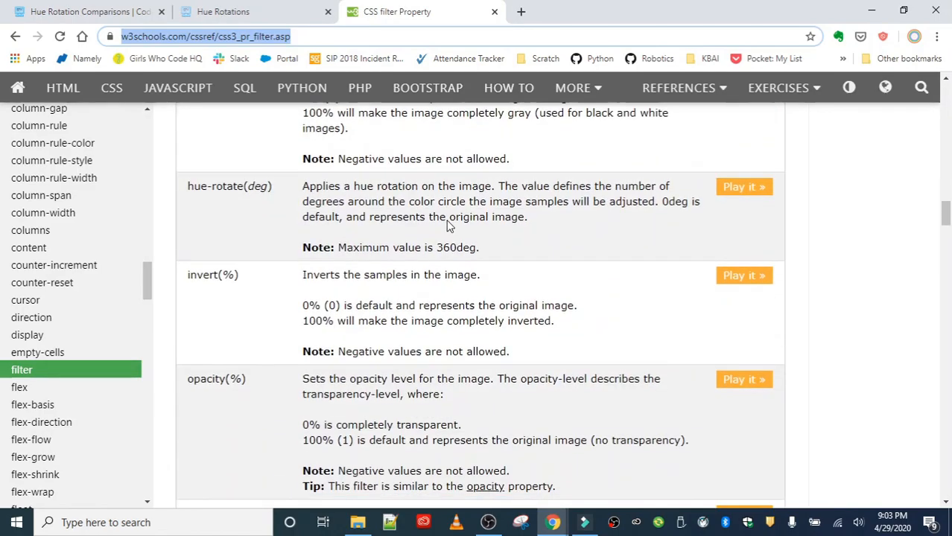
pyautogui.moveTo(743, 187)
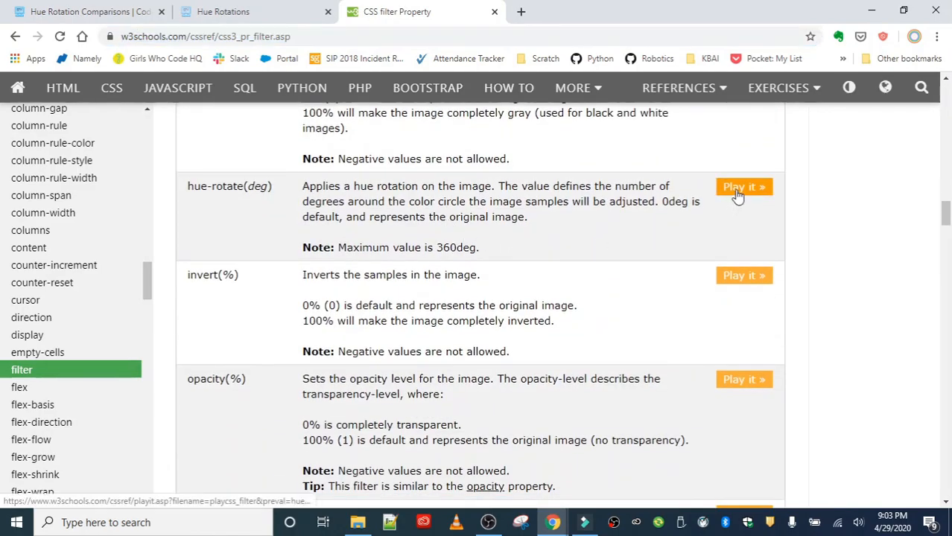
pyautogui.click(743, 187)
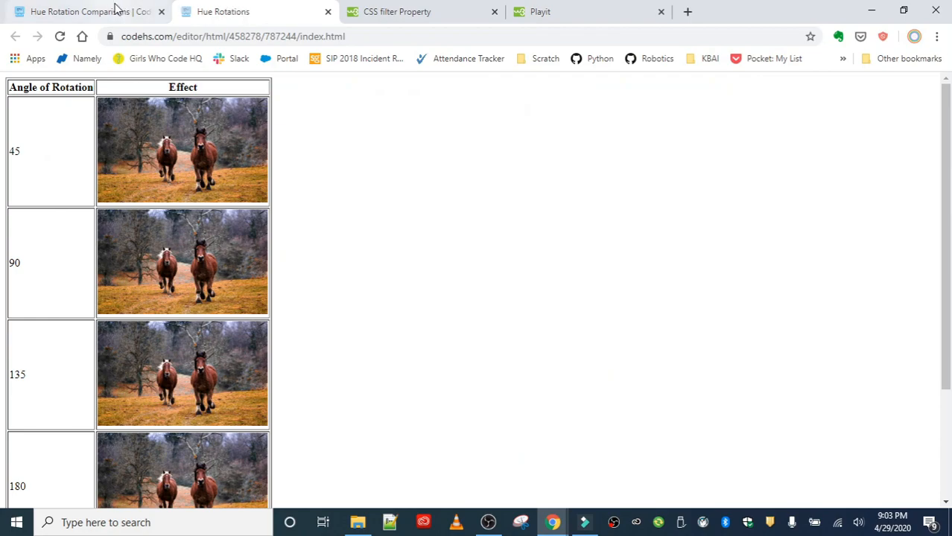
# Step: Append 'deg' to the hue-rotate angle values in the stylesheet rules
pyautogui.click(90, 11)
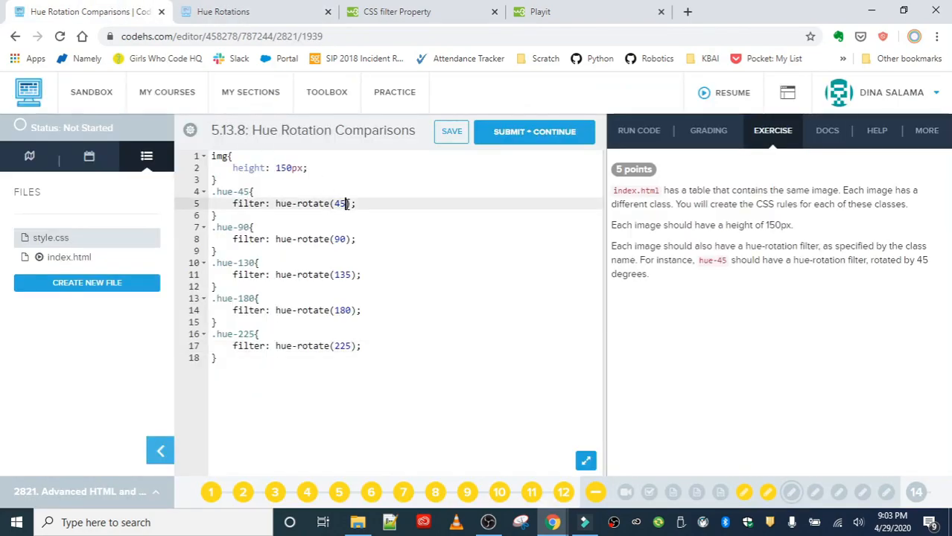
pyautogui.write('deg')
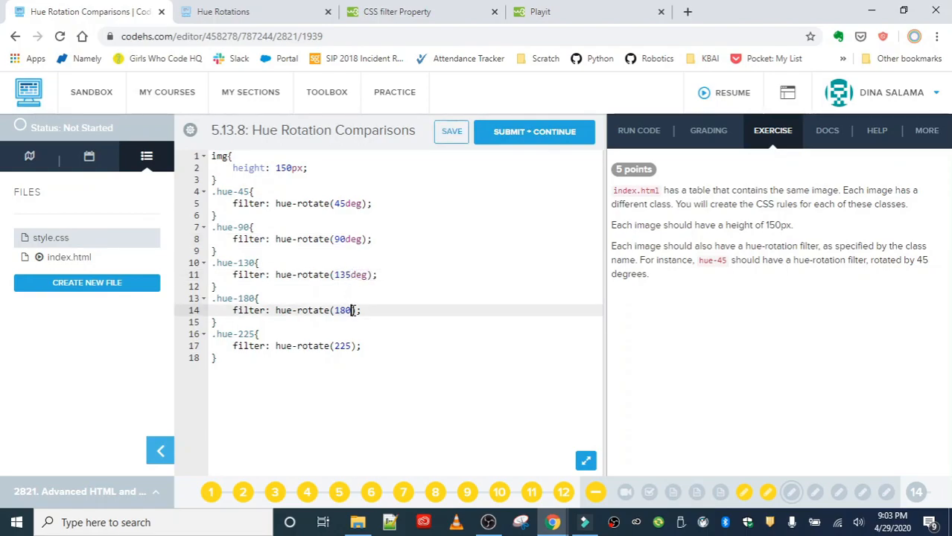
pyautogui.write('deg')
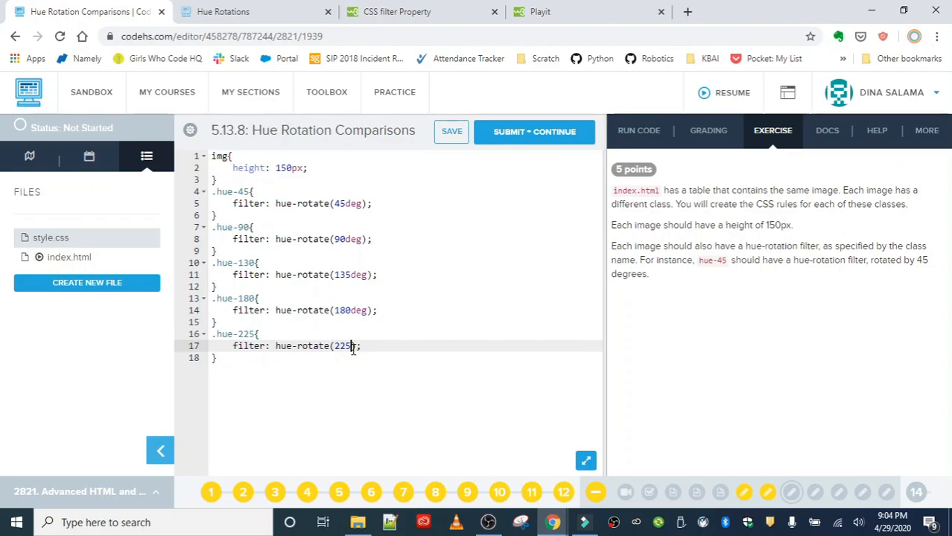
pyautogui.write('deg')
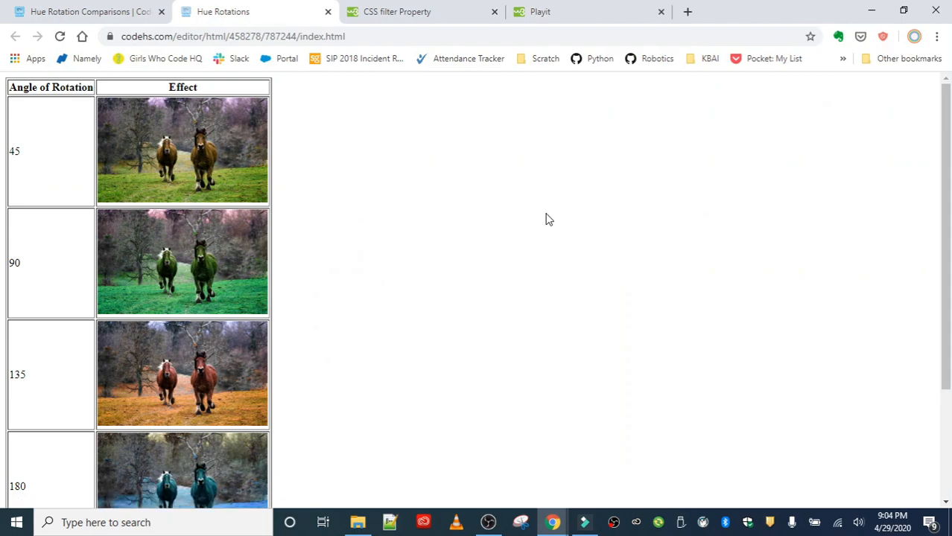
pyautogui.moveTo(545, 220)
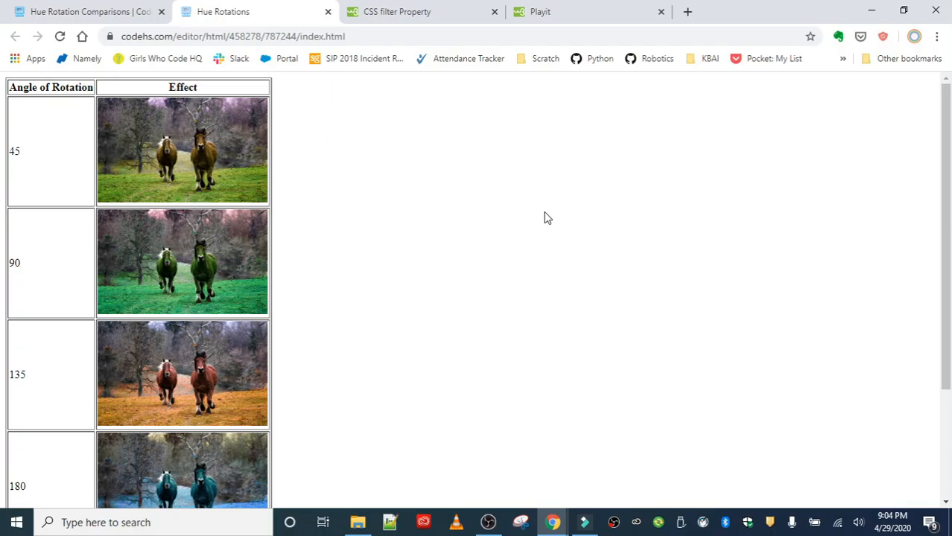
# Step: Scroll the horse preview table to the 225 row to compare each tint
pyautogui.scroll(-3)
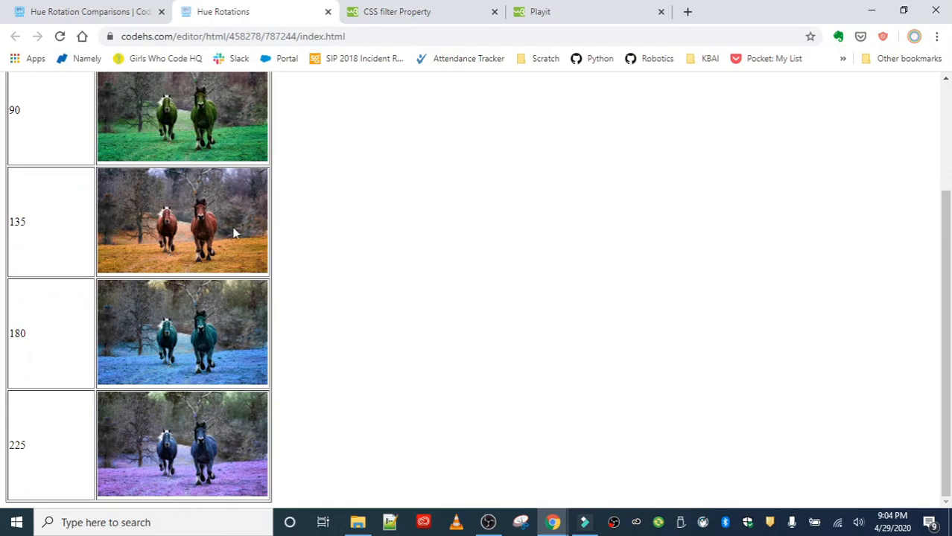
pyautogui.scroll(3)
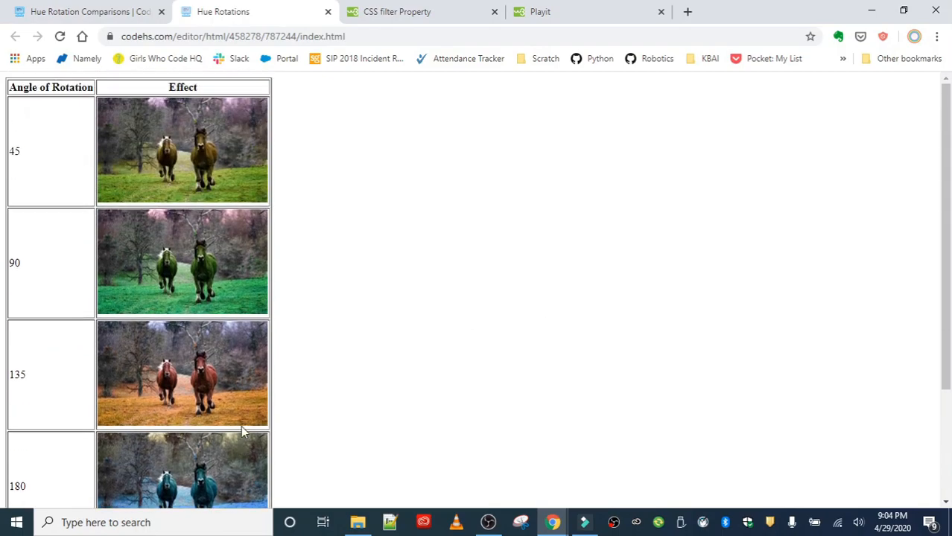
pyautogui.moveTo(444, 345)
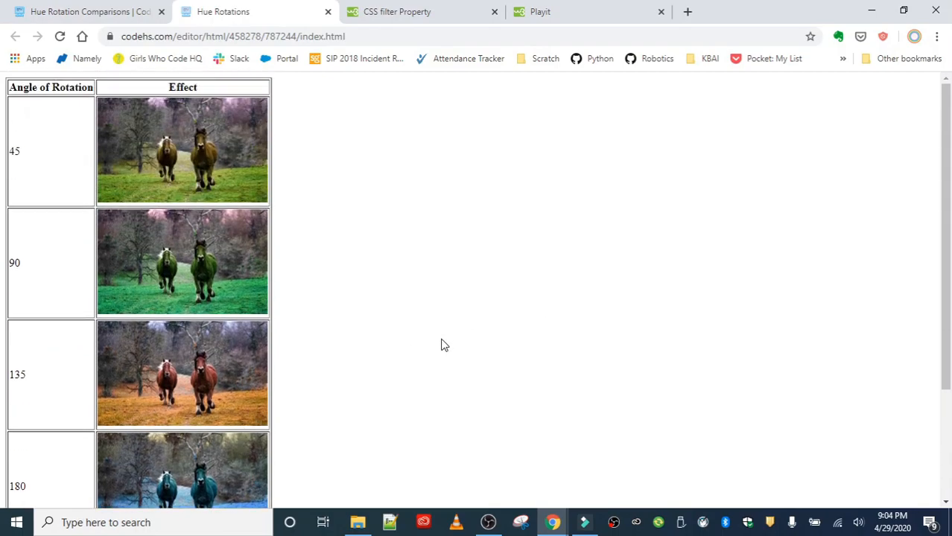
pyautogui.scroll(-3)
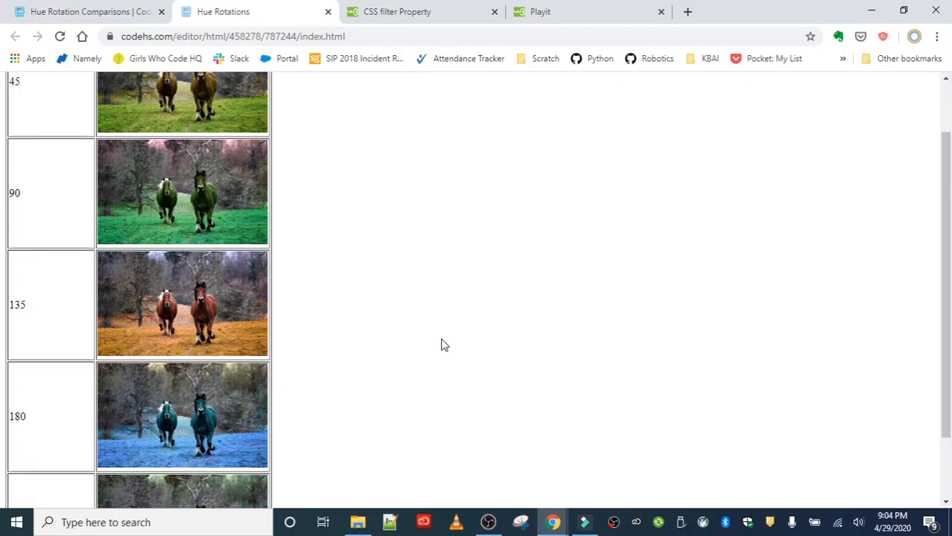
pyautogui.moveTo(490, 377)
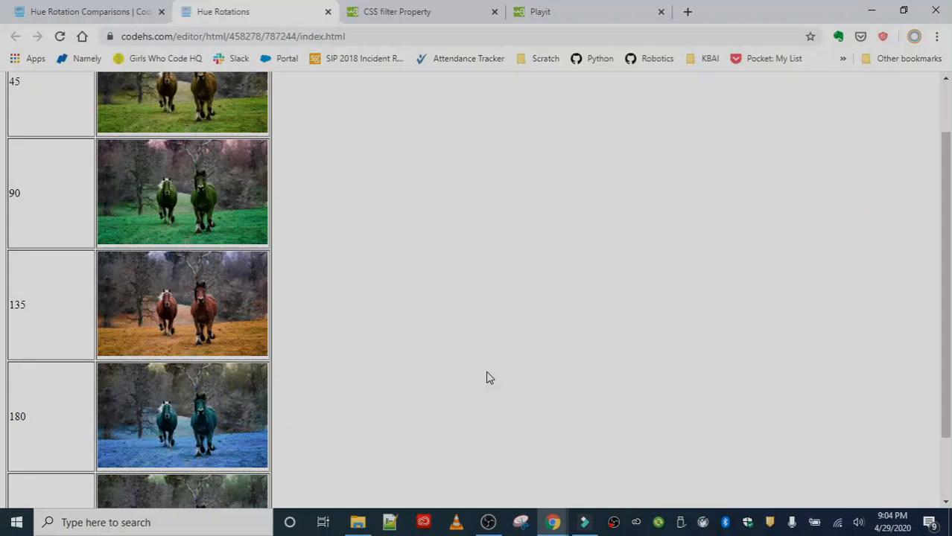